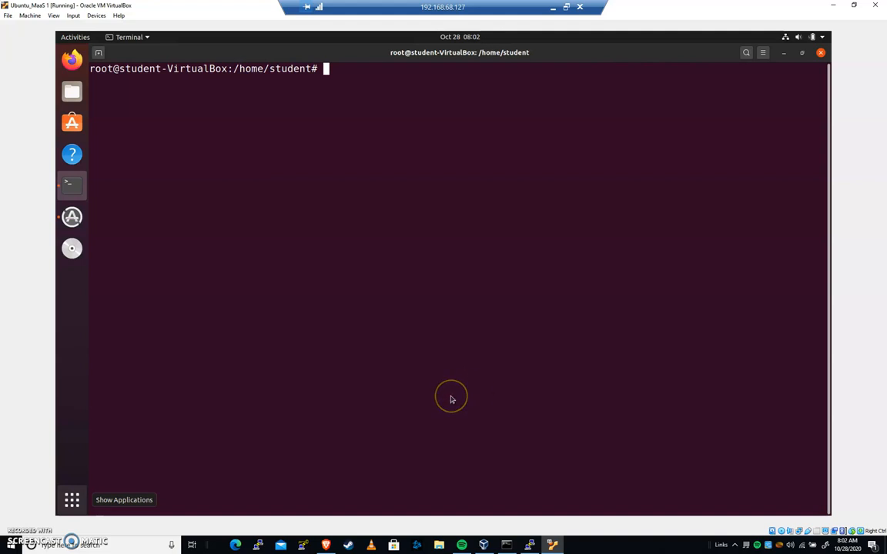
pyautogui.moveTo(454, 391)
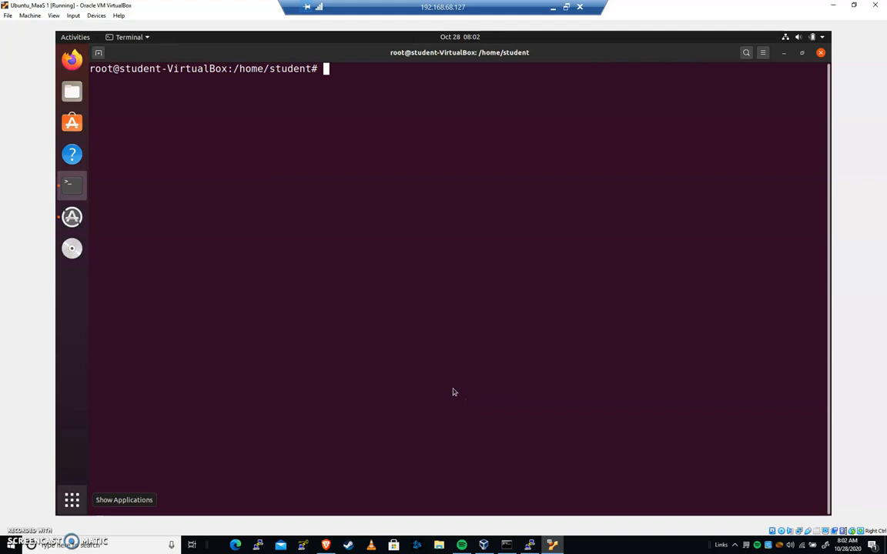
pyautogui.moveTo(454, 399)
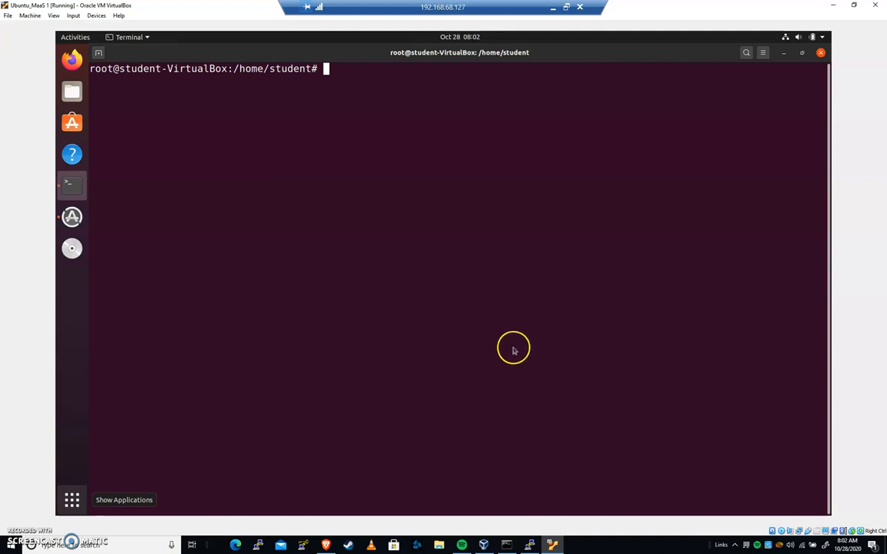
pyautogui.moveTo(459, 310)
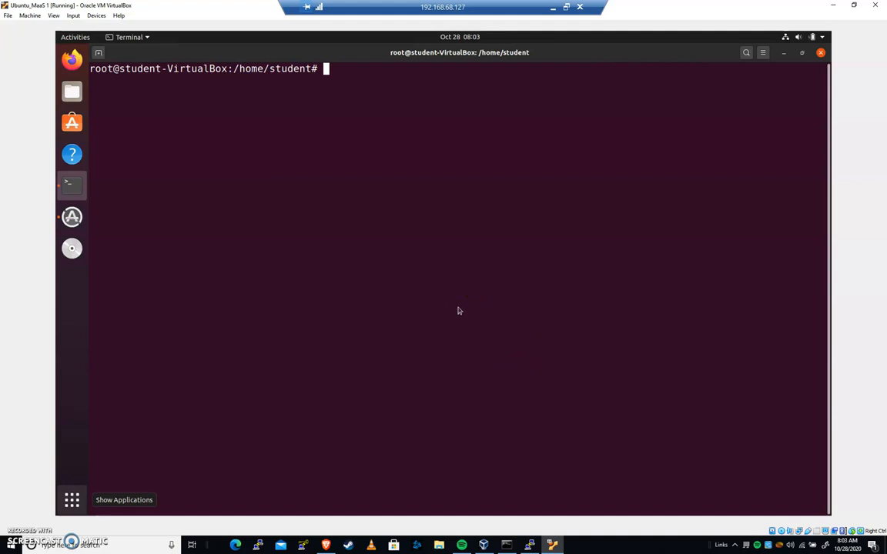
# Step: Move up to /home and list its joe, student and sue folders
pyautogui.write('cd ..')
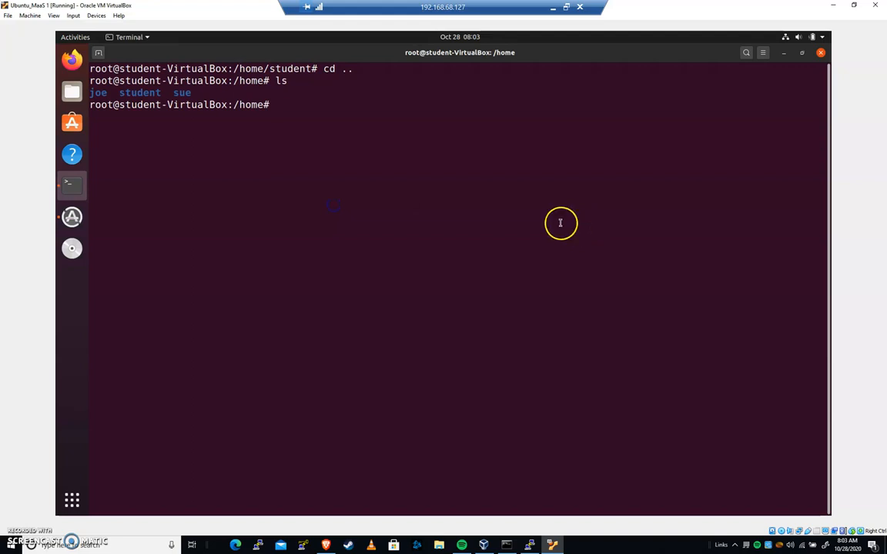
# Step: Print the /etc/passwd account file, then clear the terminal screen
pyautogui.write('cat /etc/passwd')
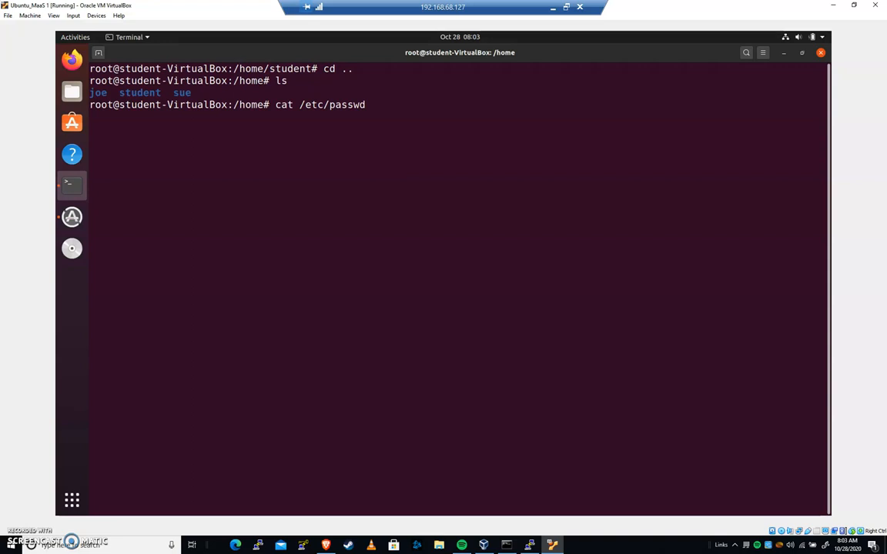
pyautogui.press('Return')
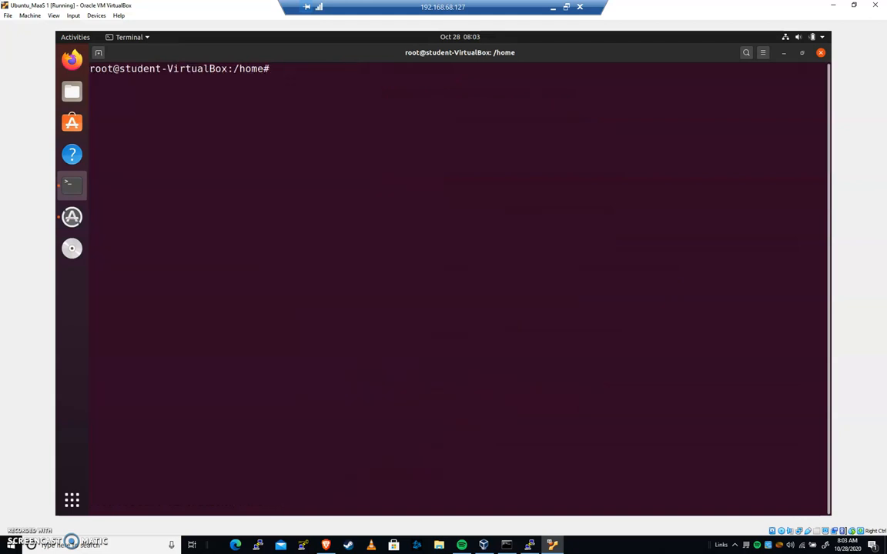
# Step: Change into /etc/gdm3 and discard a partly typed 'apt install gdm' command
pyautogui.write('cd /etc/gdm3')
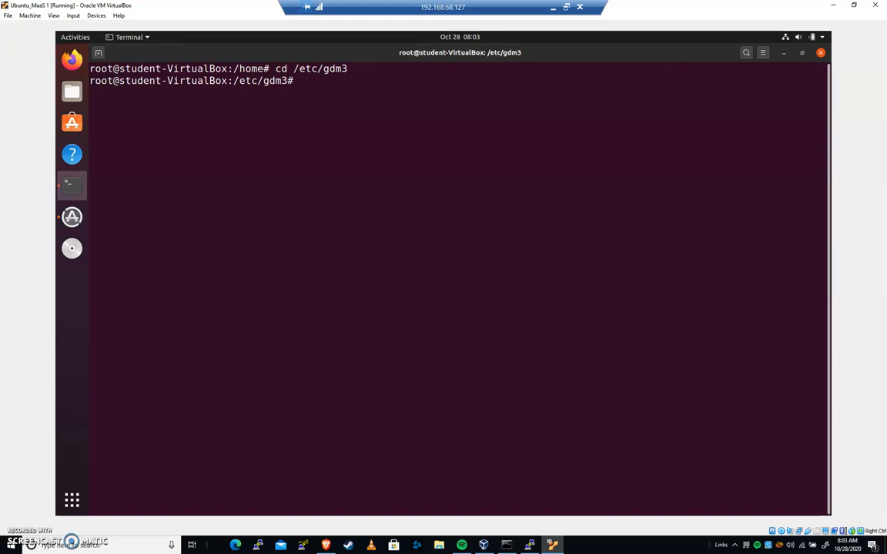
pyautogui.write('apt install')
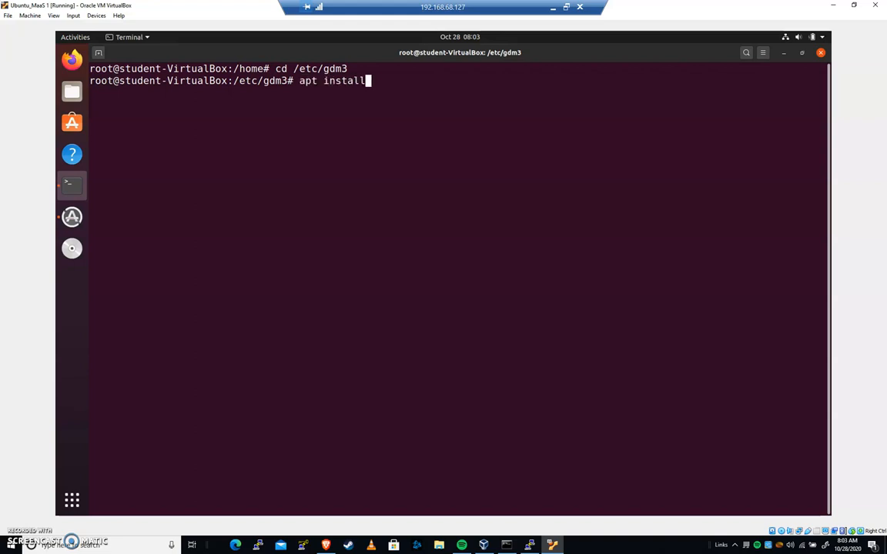
pyautogui.write('gdm')
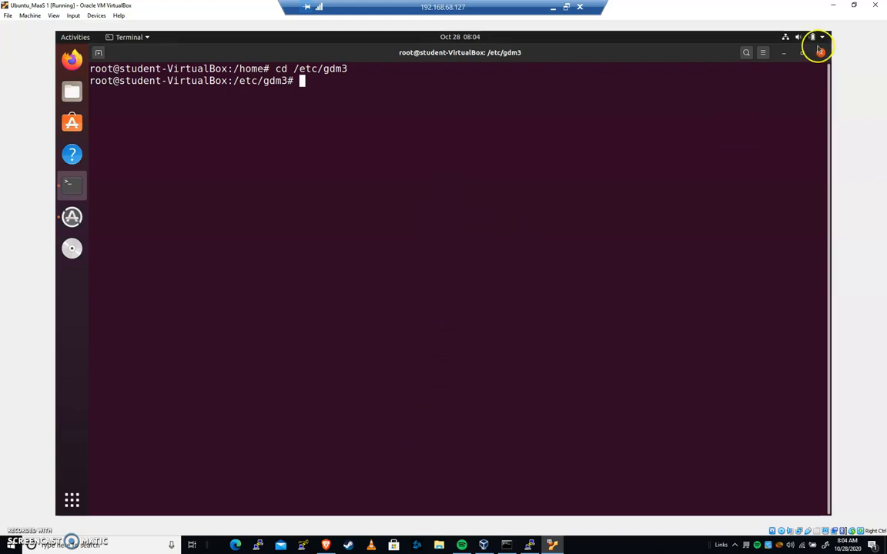
# Step: Log the student user out from the system menu and confirm Log Out
pyautogui.click(819, 37)
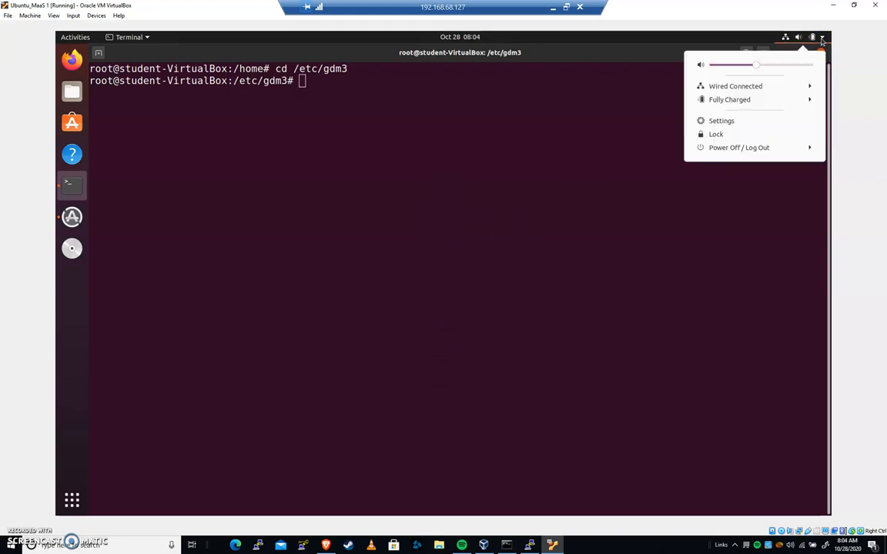
pyautogui.moveTo(768, 148)
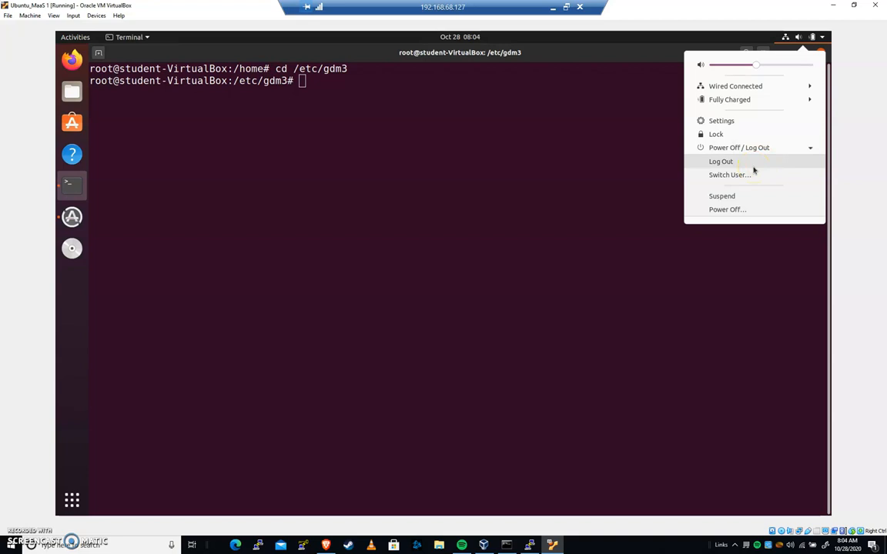
pyautogui.click(721, 161)
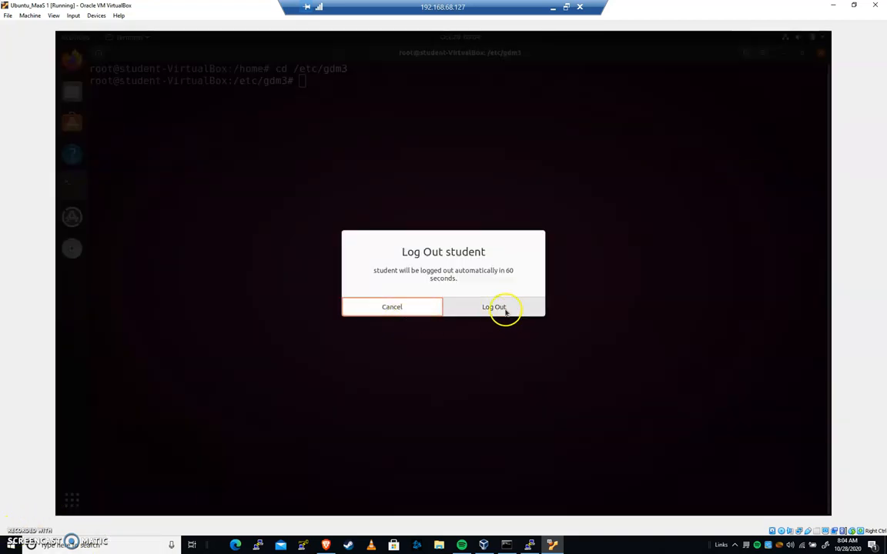
pyautogui.click(493, 306)
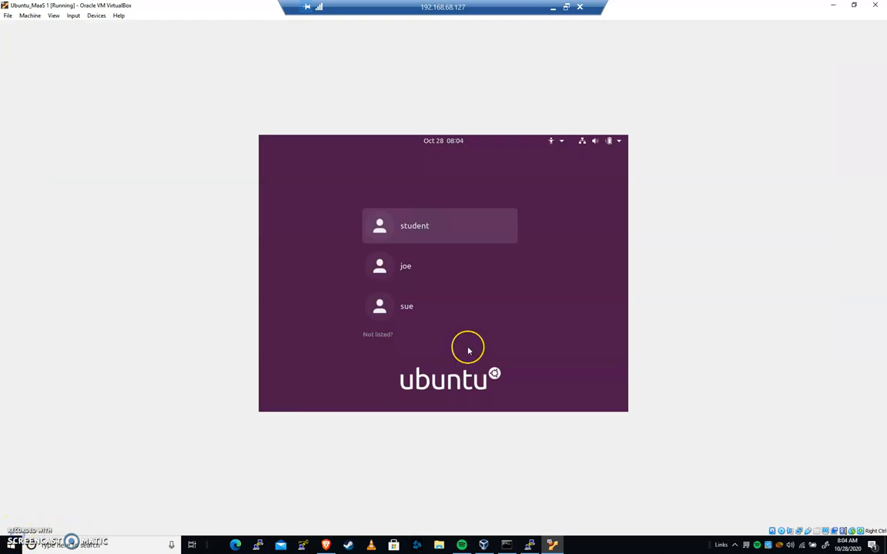
pyautogui.moveTo(454, 225)
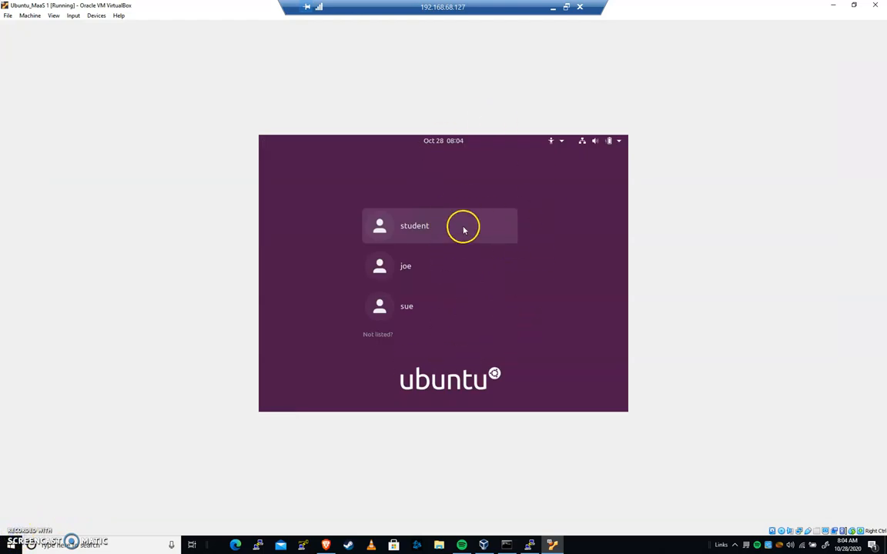
pyautogui.moveTo(408, 294)
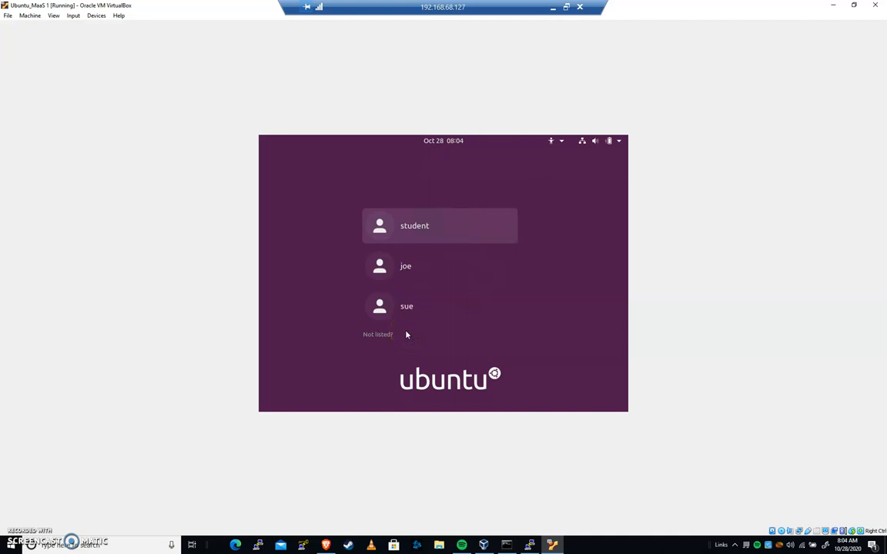
pyautogui.click(377, 334)
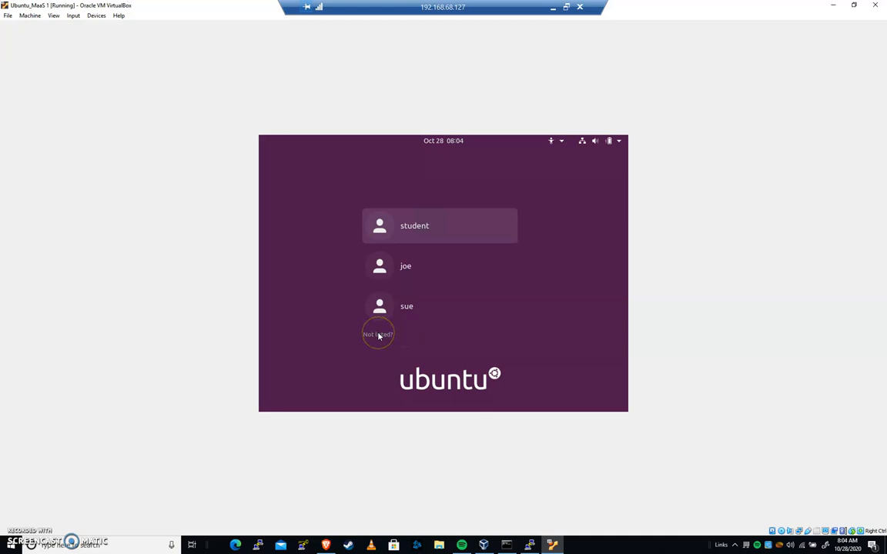
pyautogui.moveTo(384, 332)
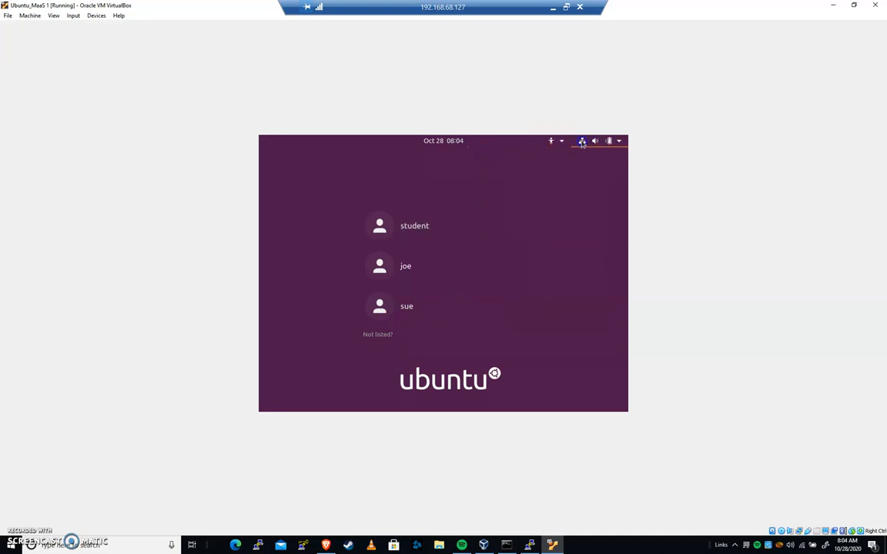
pyautogui.click(618, 141)
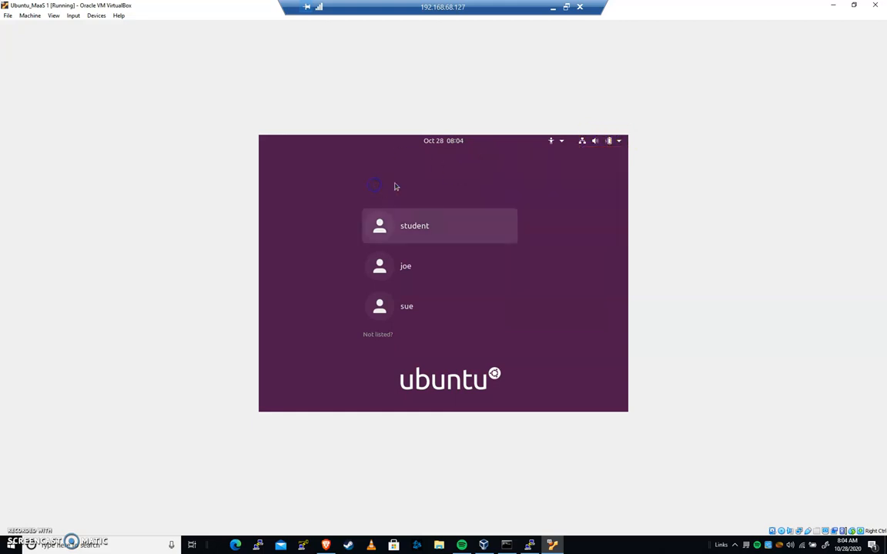
pyautogui.moveTo(525, 287)
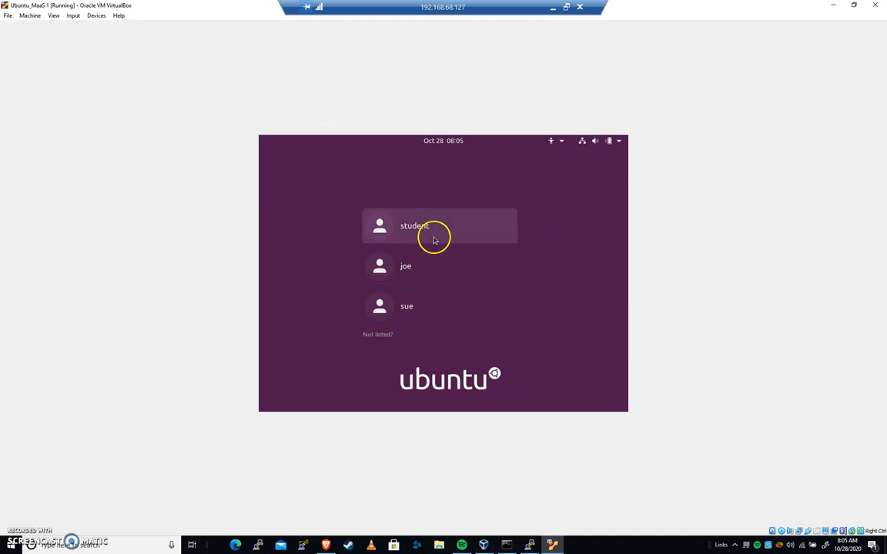
# Step: Sign back in as the student account with its password
pyautogui.click(414, 225)
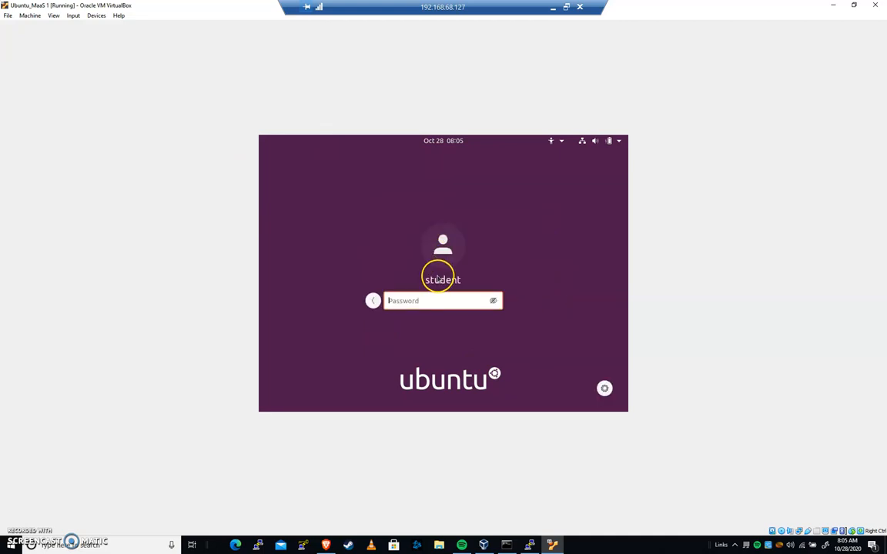
pyautogui.write('password')
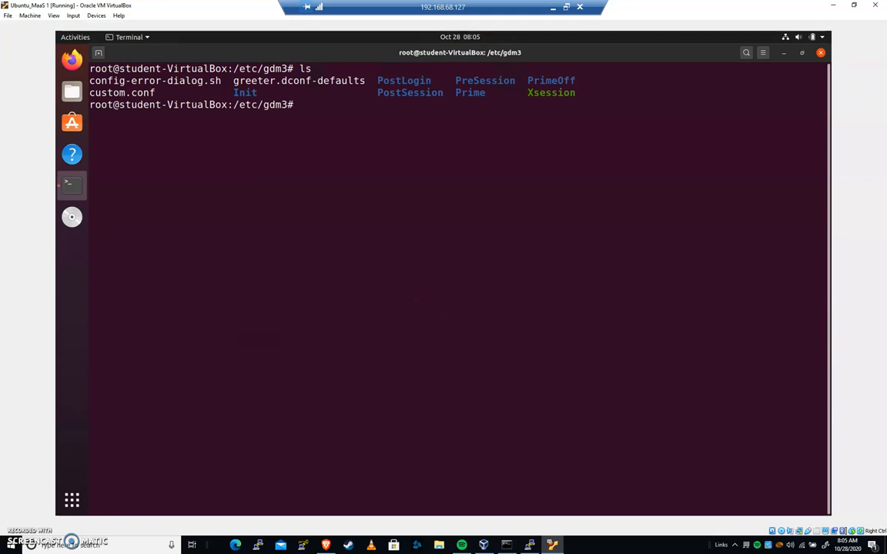
# Step: Review the /etc/gdm3 listing and enter 'pico custom.conf' at the prompt
pyautogui.doubleClick(404, 81)
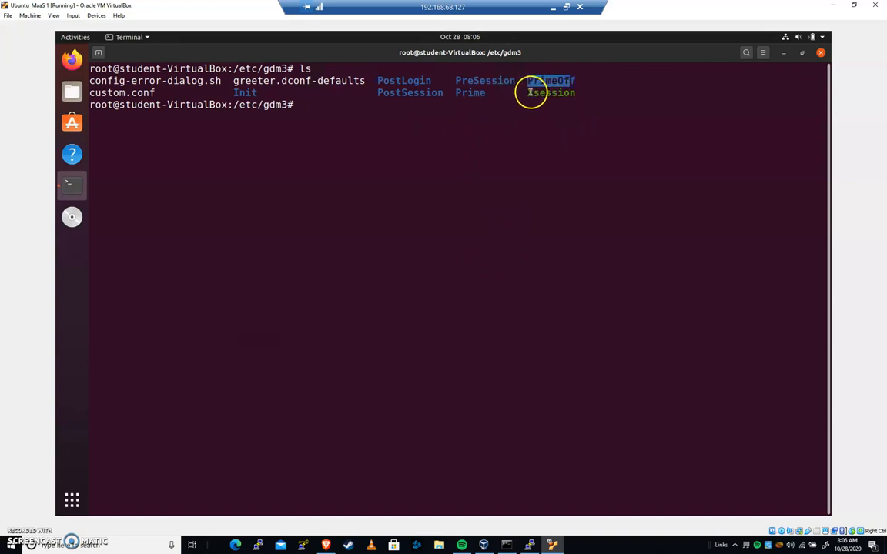
pyautogui.doubleClick(552, 92)
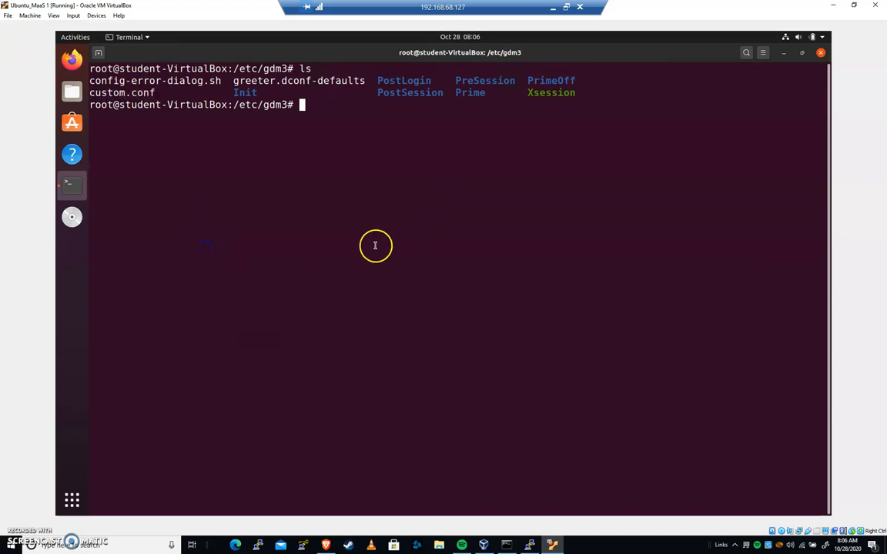
pyautogui.write('pico cus')
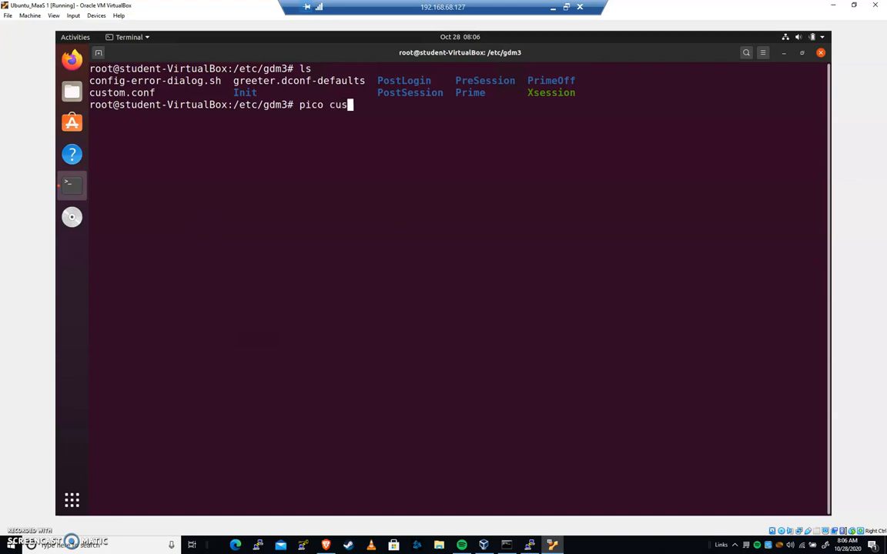
pyautogui.write('tom.conf')
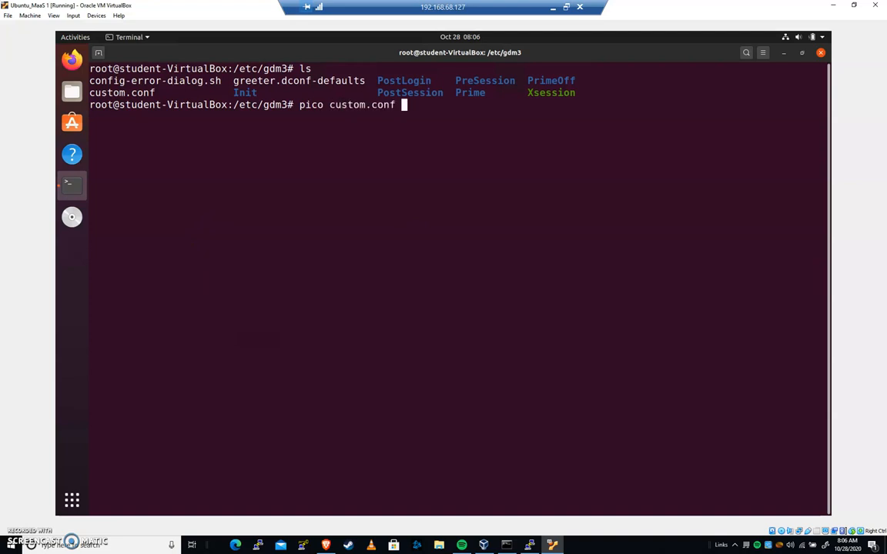
# Step: Open custom.conf in nano and change AutomaticLoginEnable from true to false
pyautogui.press('Return')
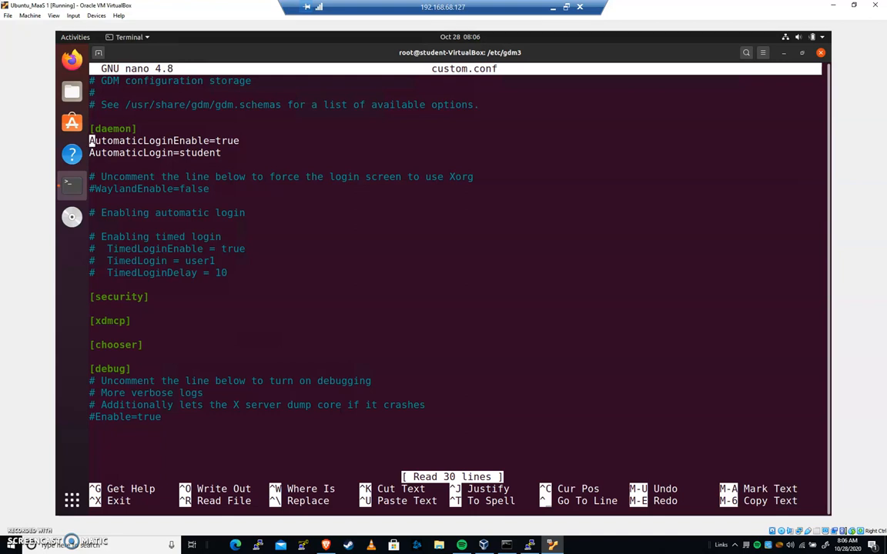
pyautogui.moveTo(232, 156)
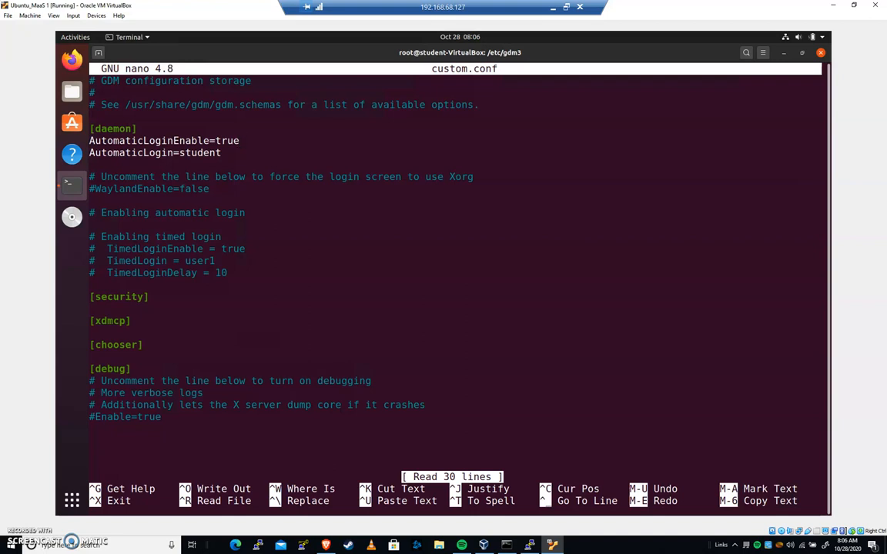
pyautogui.press('BackSpace')
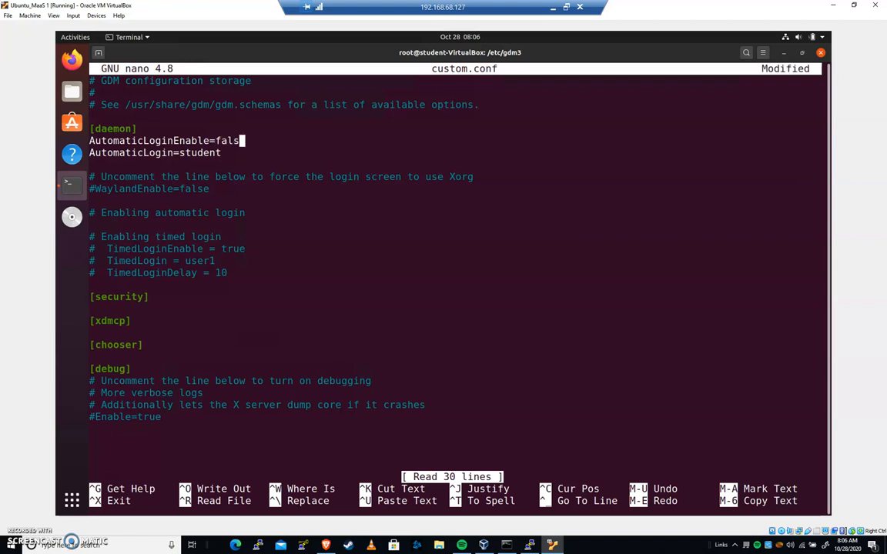
pyautogui.write('e')
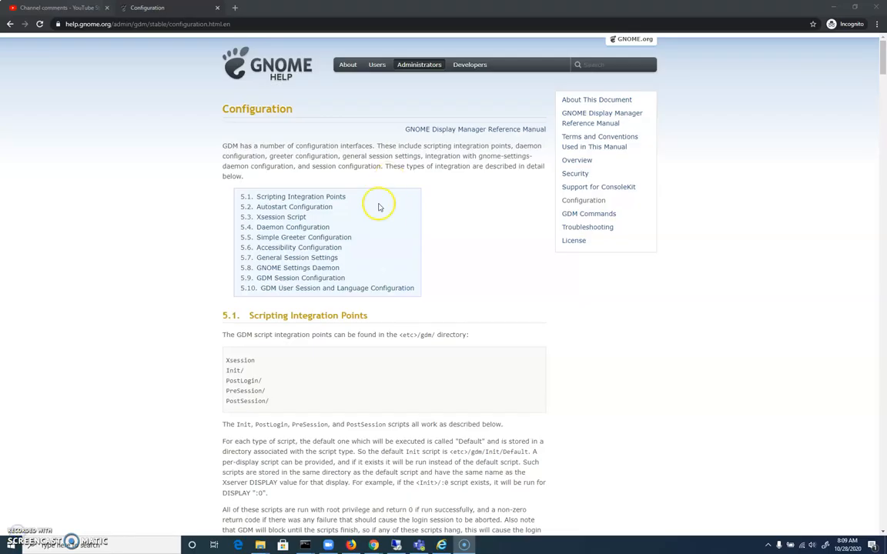
# Step: Scroll the GDM Configuration manual past the TimedLoginEnable example to the User key
pyautogui.doubleClick(268, 109)
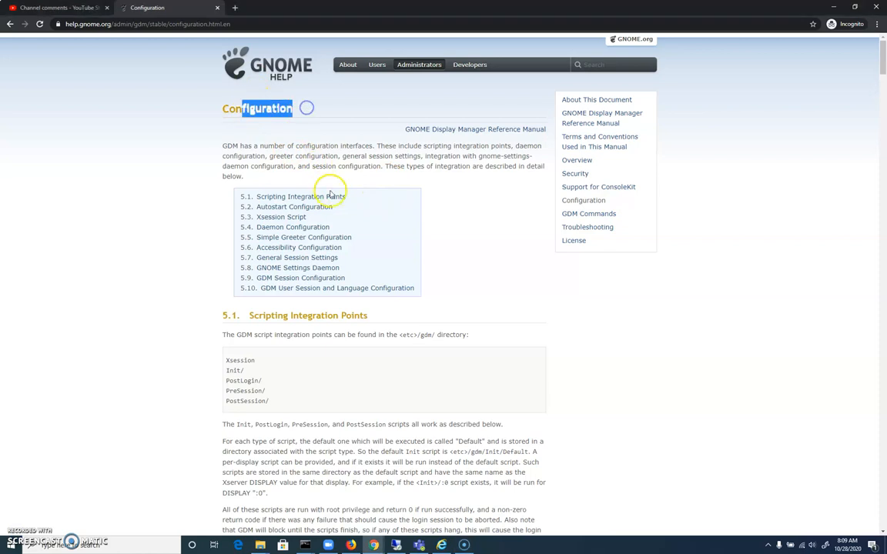
pyautogui.scroll(-3)
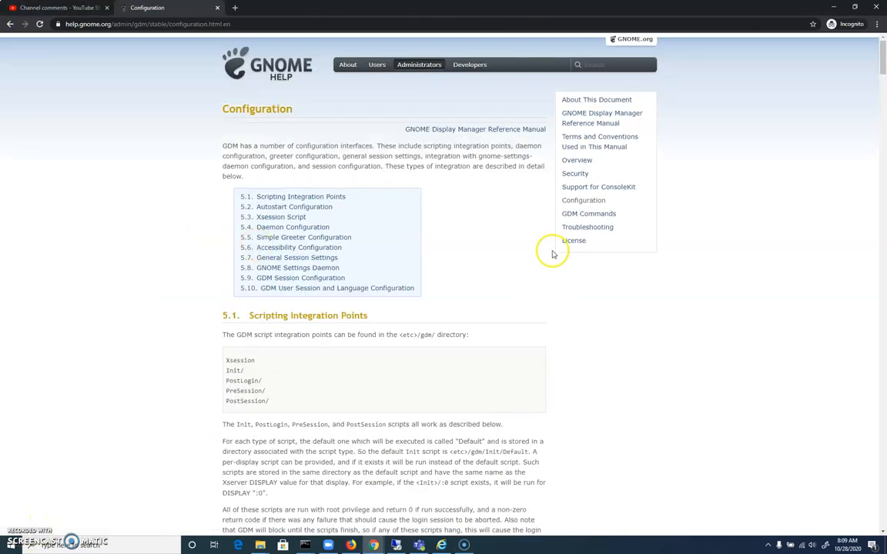
pyautogui.scroll(-3)
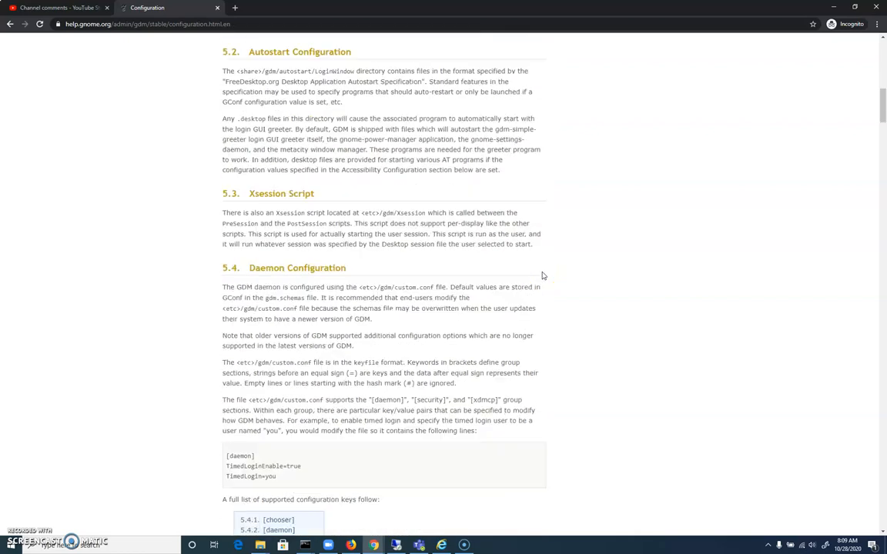
pyautogui.scroll(3)
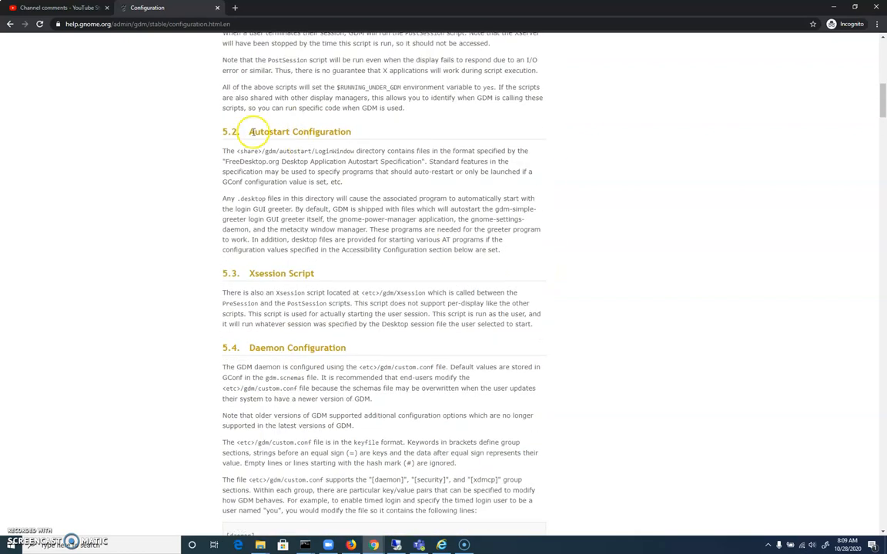
pyautogui.scroll(-3)
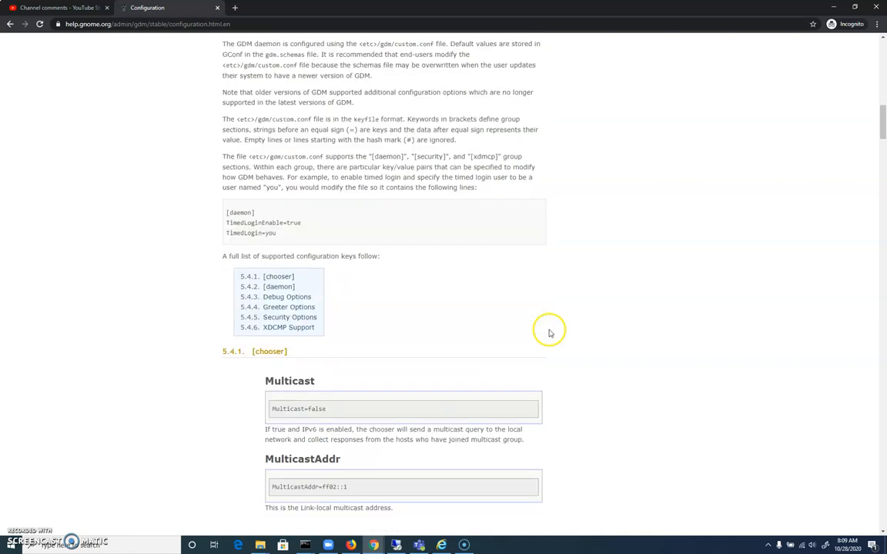
pyautogui.doubleClick(250, 222)
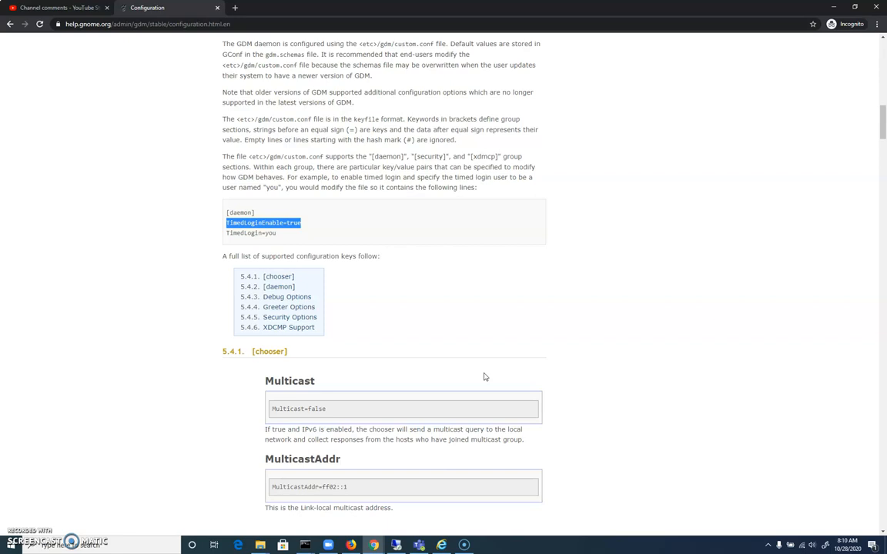
pyautogui.click(282, 228)
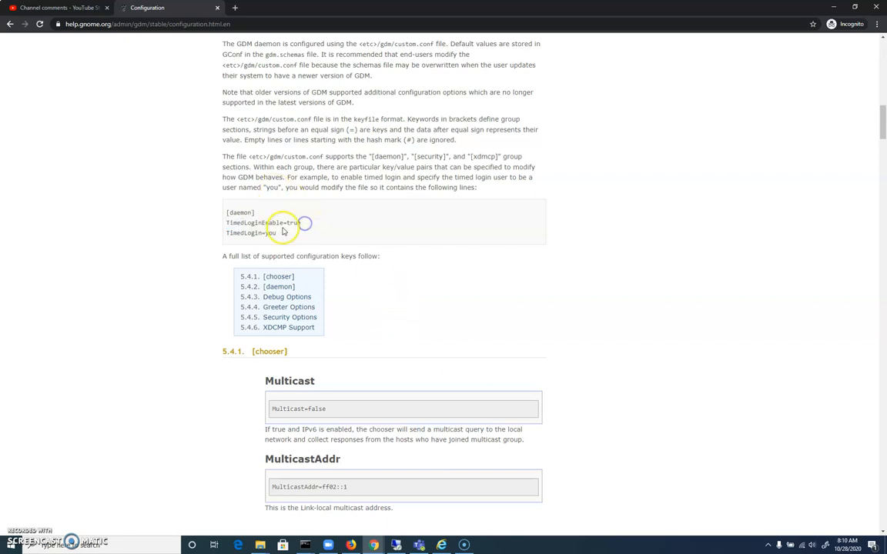
pyautogui.scroll(-3)
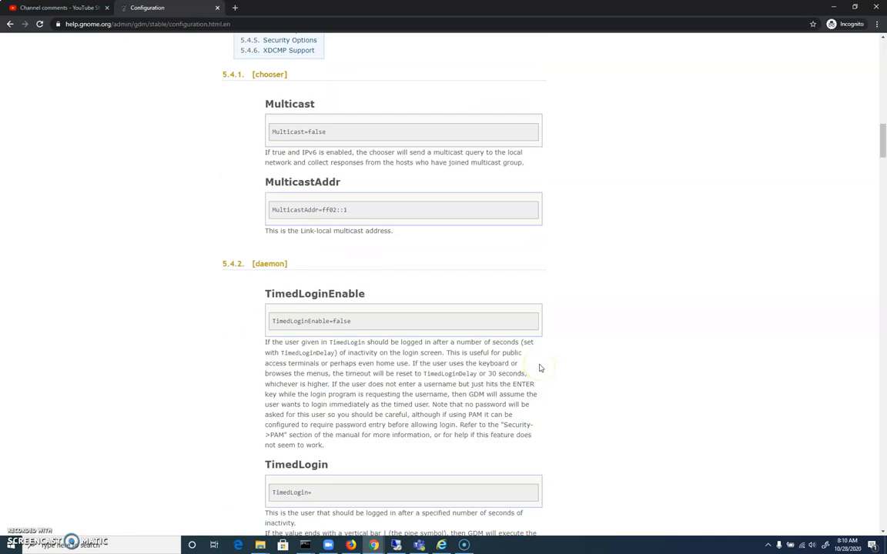
pyautogui.scroll(-3)
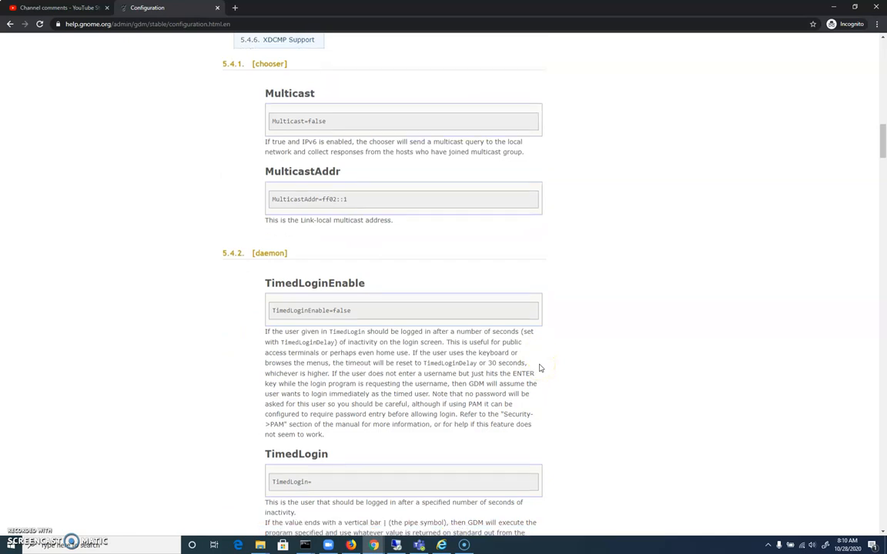
pyautogui.scroll(-3)
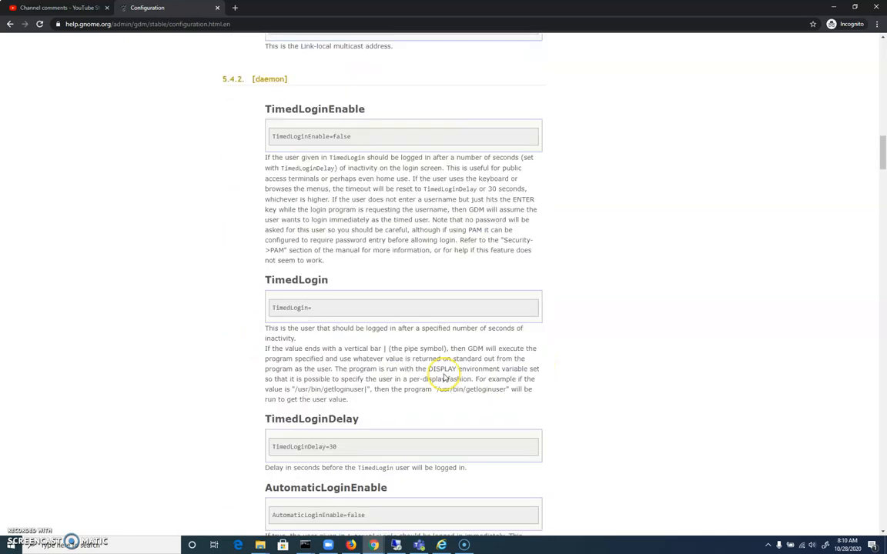
pyautogui.scroll(-3)
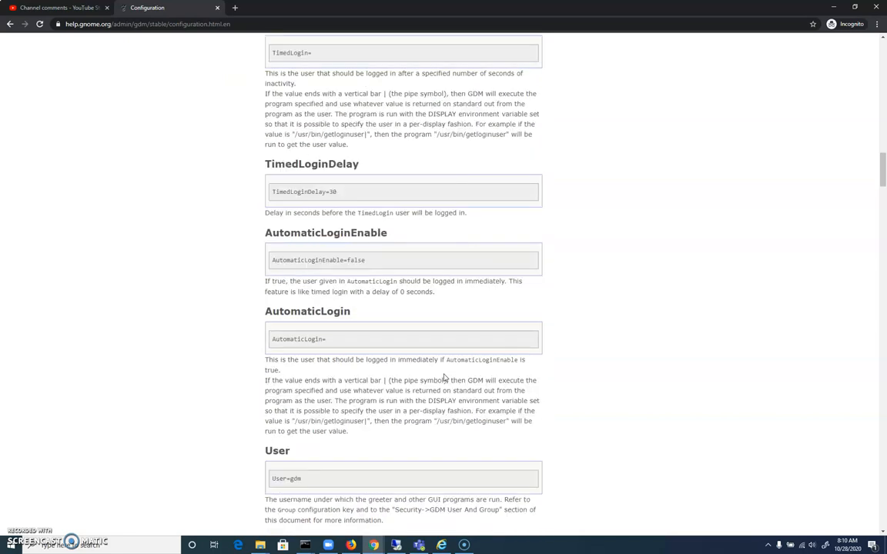
pyautogui.scroll(-3)
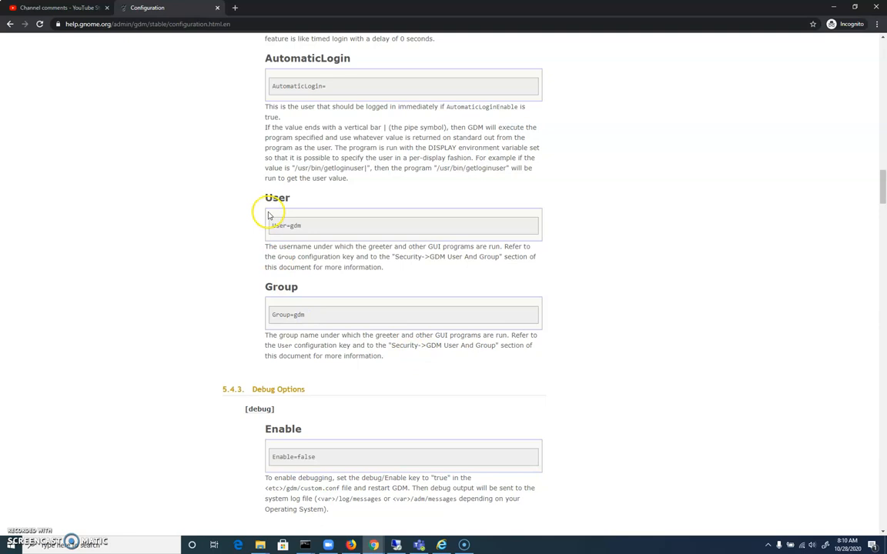
pyautogui.doubleClick(295, 225)
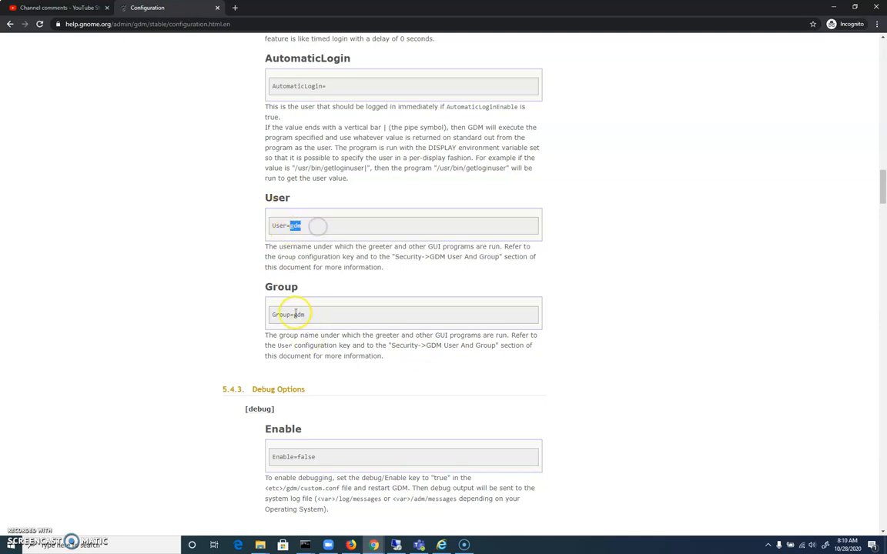
# Step: Select DisallowTCP=true under Security Options and copy it to the clipboard
pyautogui.scroll(-3)
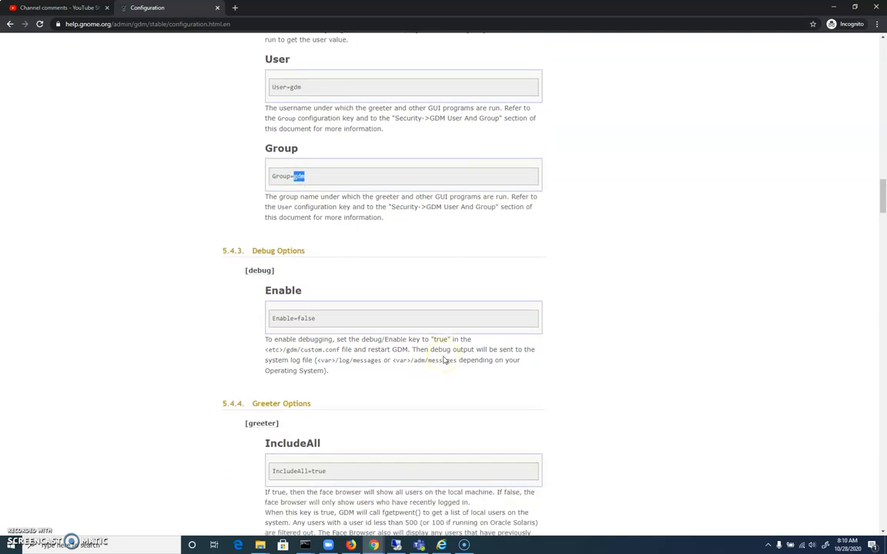
pyautogui.scroll(-3)
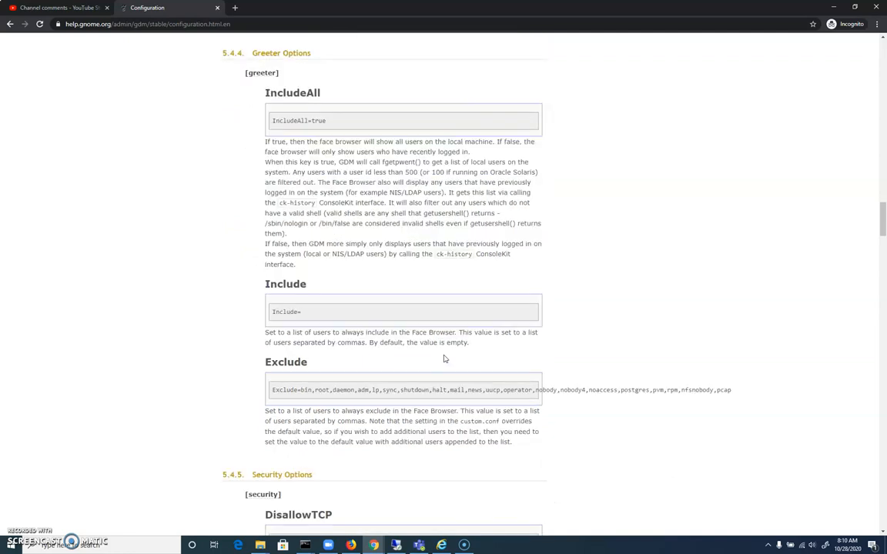
pyautogui.scroll(-3)
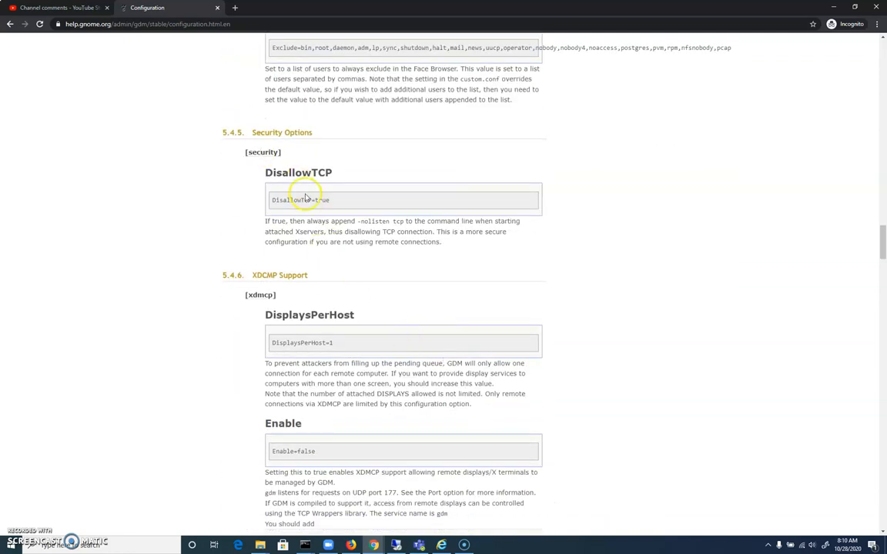
pyautogui.doubleClick(300, 200)
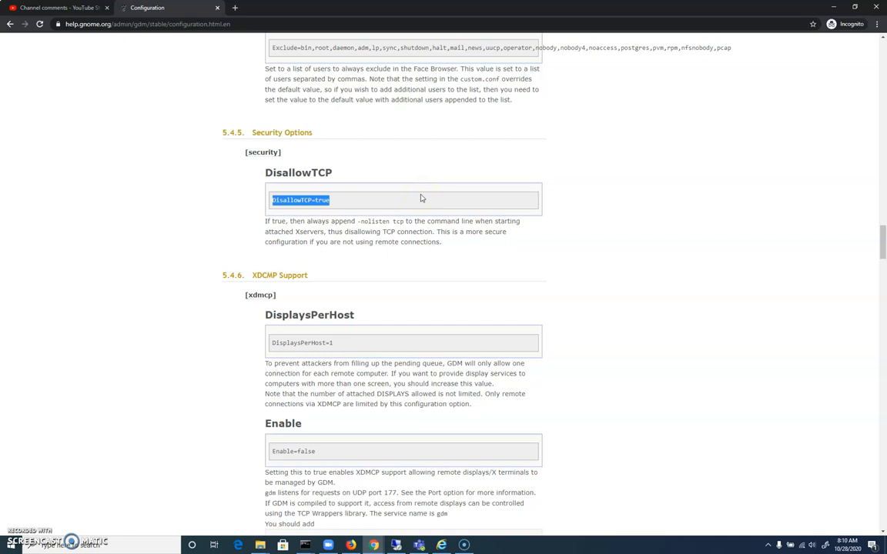
pyautogui.rightClick(300, 201)
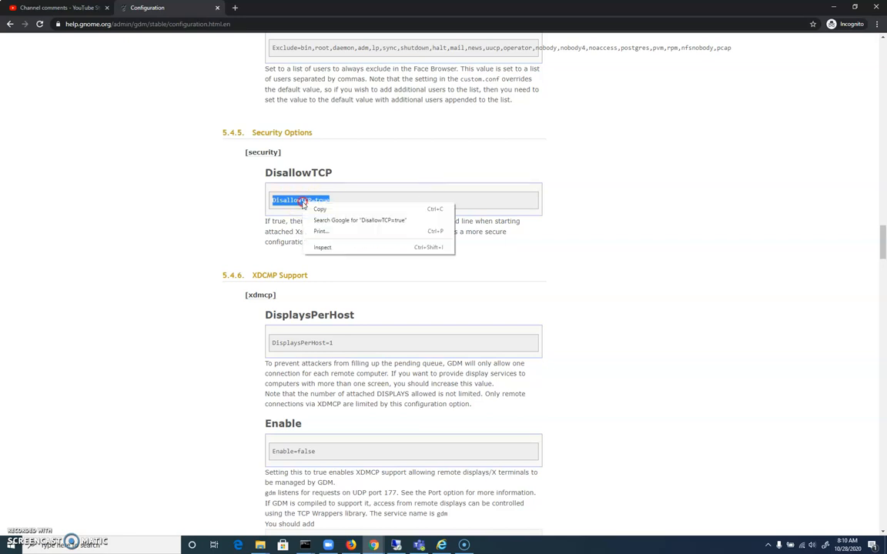
pyautogui.click(551, 354)
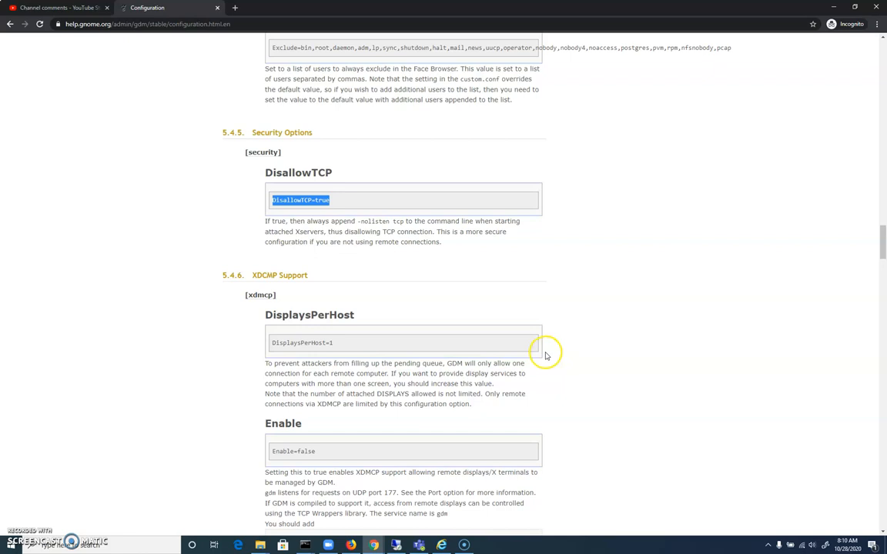
pyautogui.moveTo(385, 210)
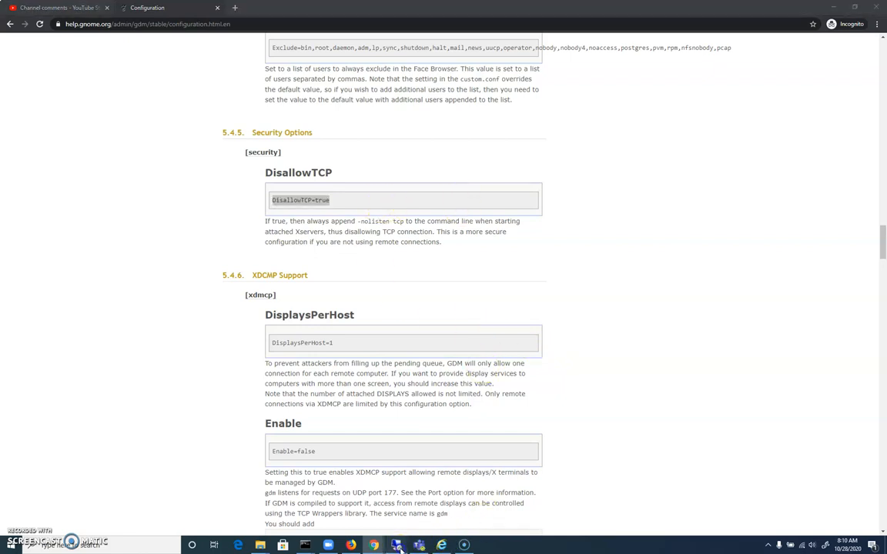
# Step: Add DisallowTCP=true under [security] in custom.conf, then save and exit nano
pyautogui.click(398, 545)
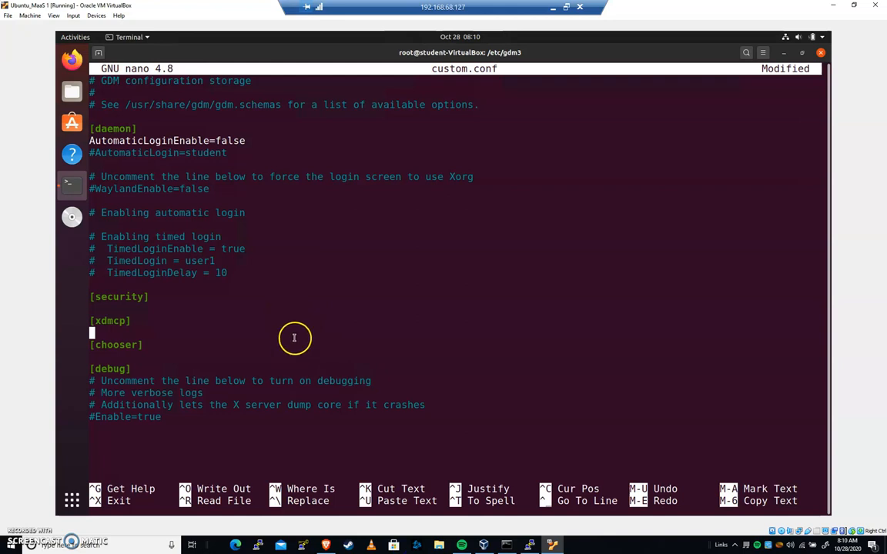
pyautogui.rightClick(295, 338)
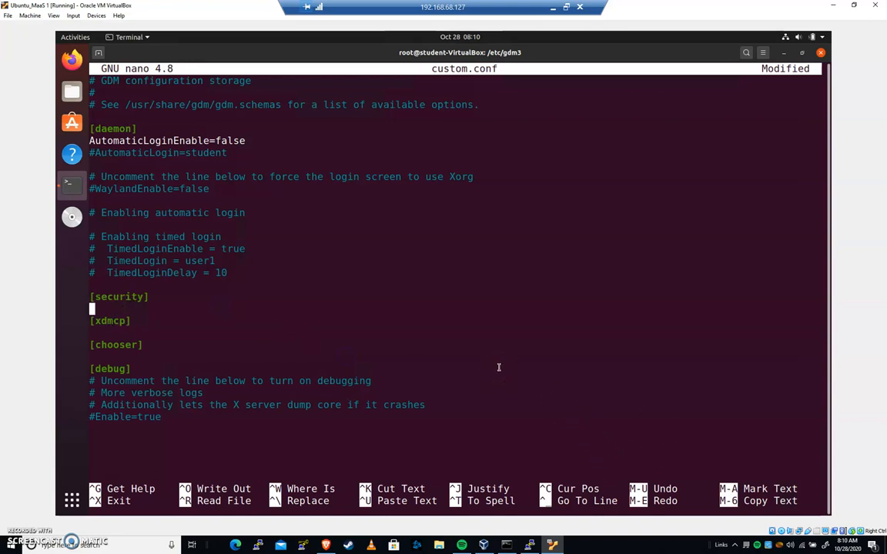
pyautogui.write('Disallow')
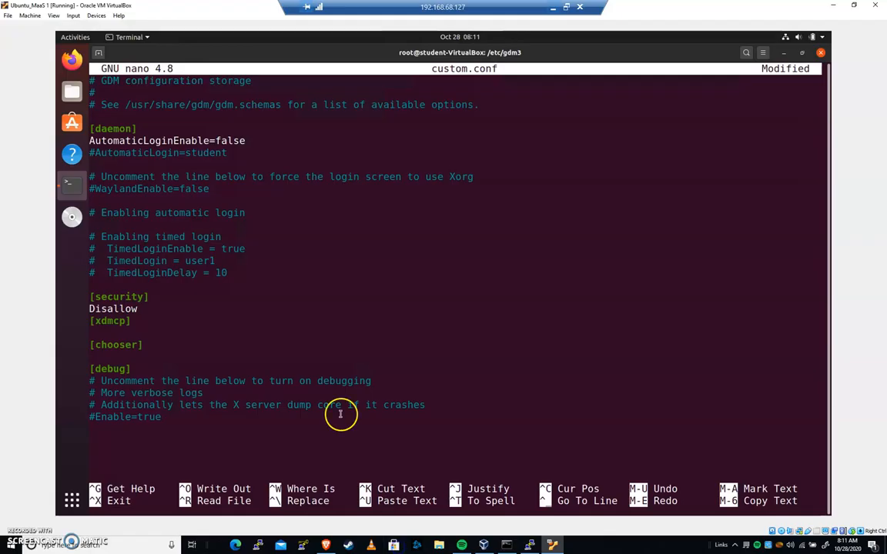
pyautogui.write('TCP')
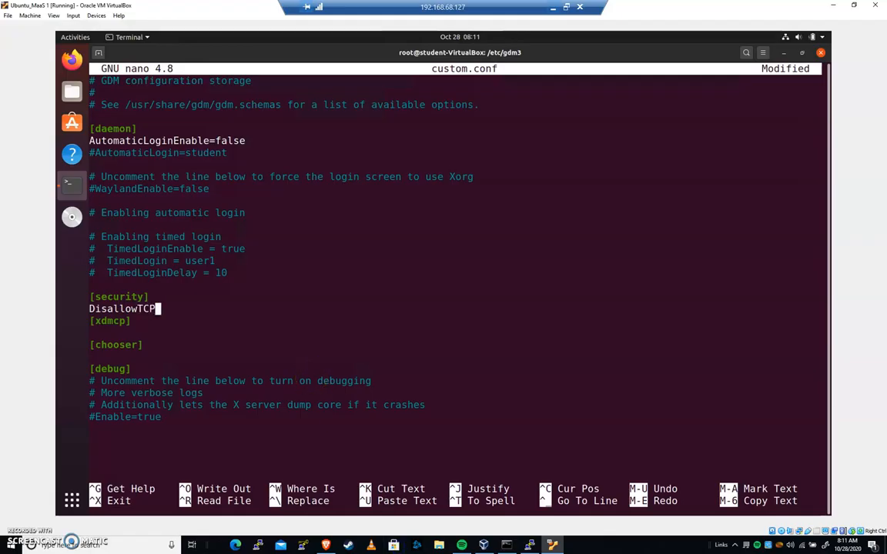
pyautogui.write('=true')
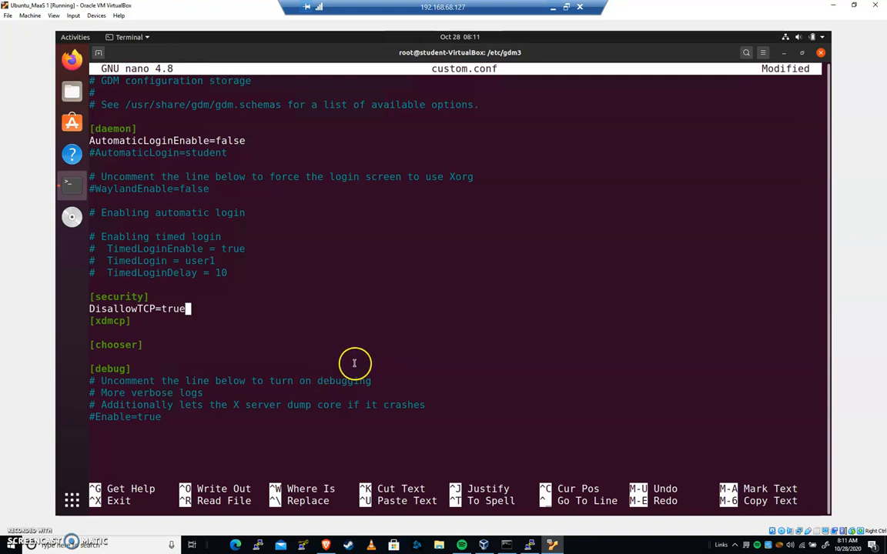
pyautogui.moveTo(322, 303)
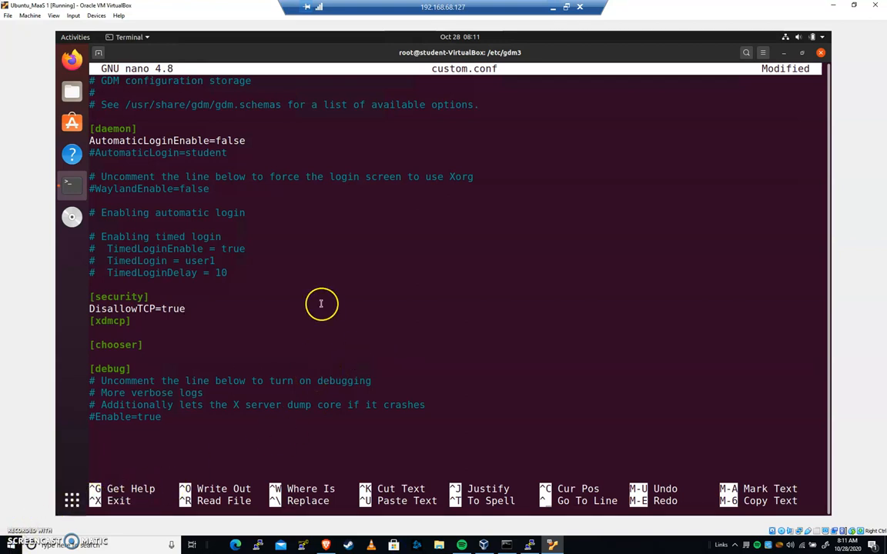
pyautogui.press('ctrl+o')
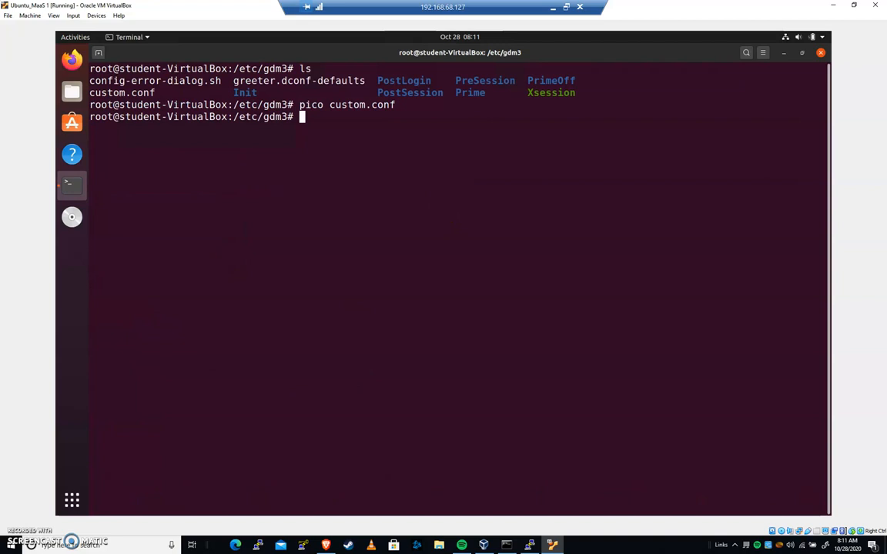
# Step: Edit greeter.dconf-defaults: user list disabled, banner 'Unauthorized Use Prohibited', then save
pyautogui.write('pico greeter.dconf-defaults')
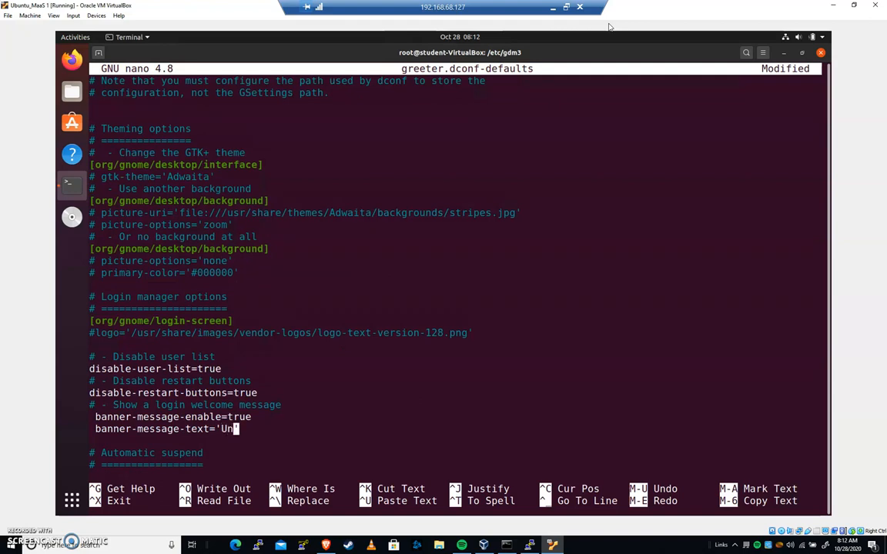
pyautogui.write('authorized')
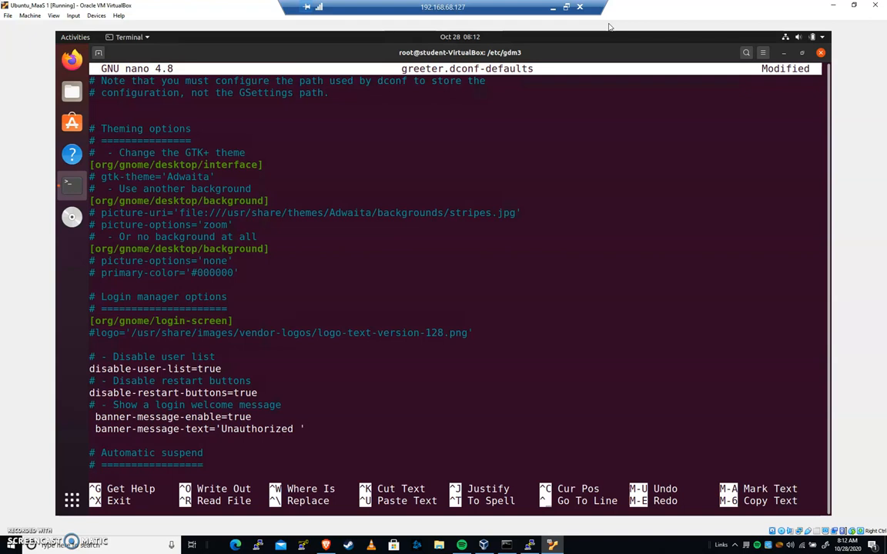
pyautogui.write('Use Pr')
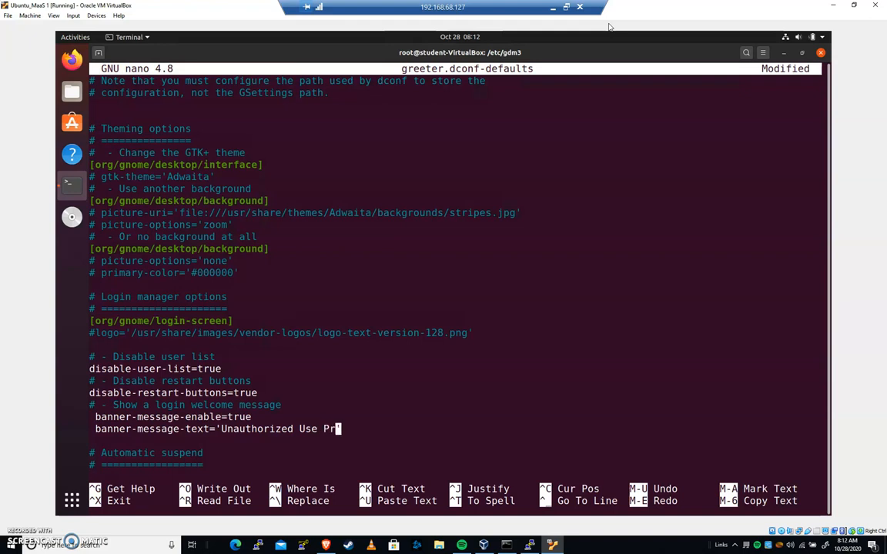
pyautogui.write("ohibited'")
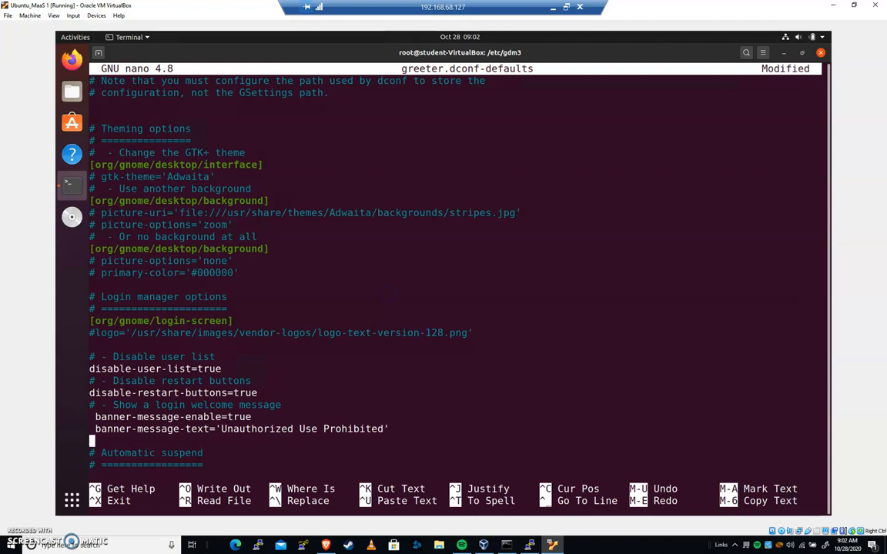
pyautogui.scroll(-3)
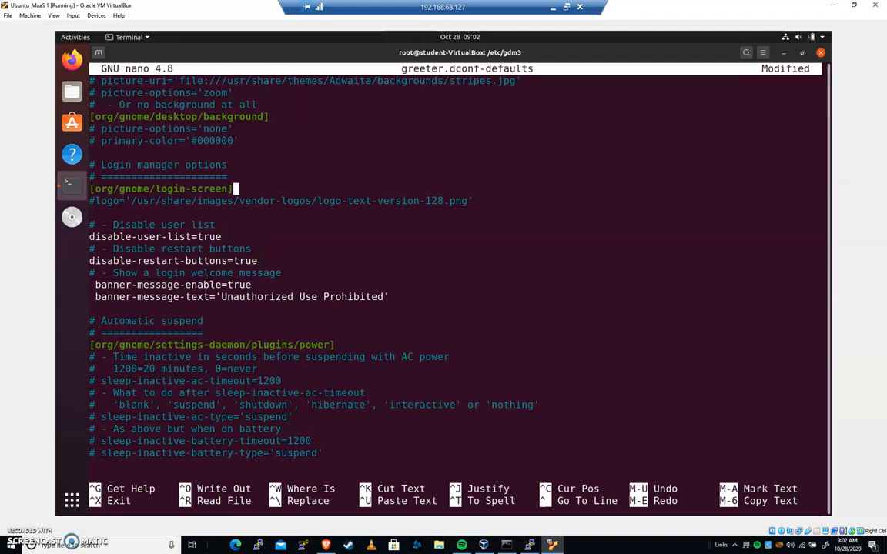
pyautogui.press('ctrl+o')
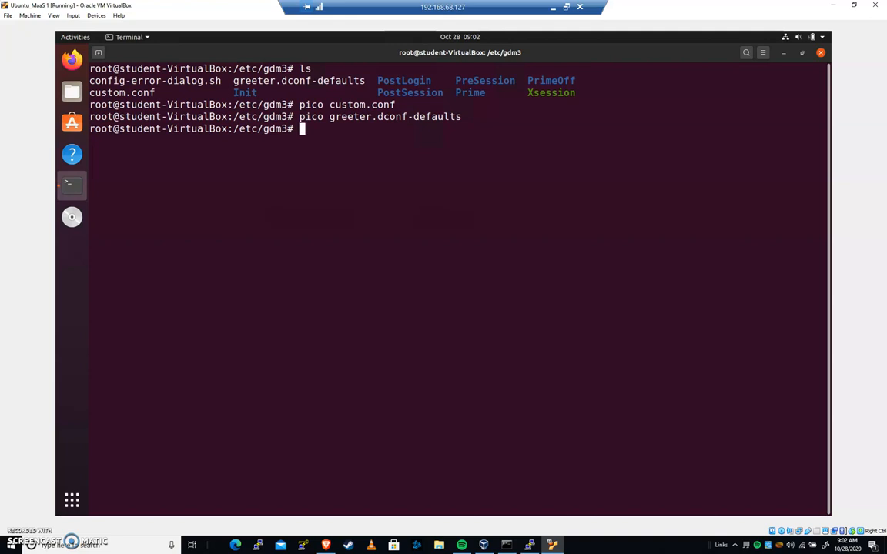
# Step: Run systemctl restart gdm to restart the GDM display manager
pyautogui.write('s')
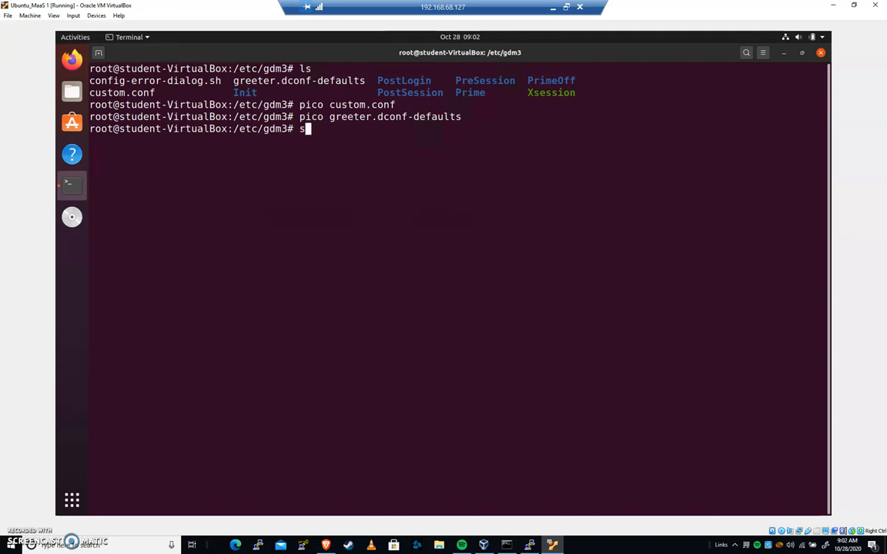
pyautogui.write('ystemctl rest')
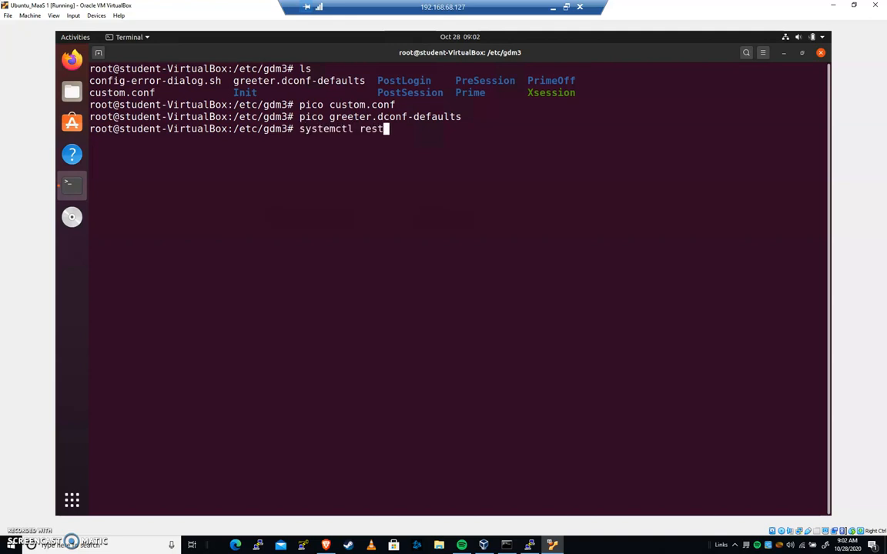
pyautogui.write('art gd')
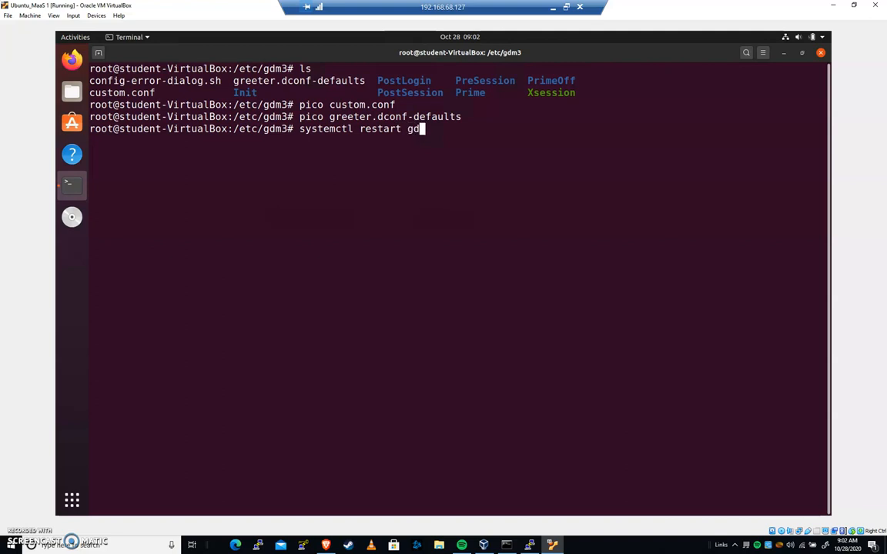
pyautogui.write('m')
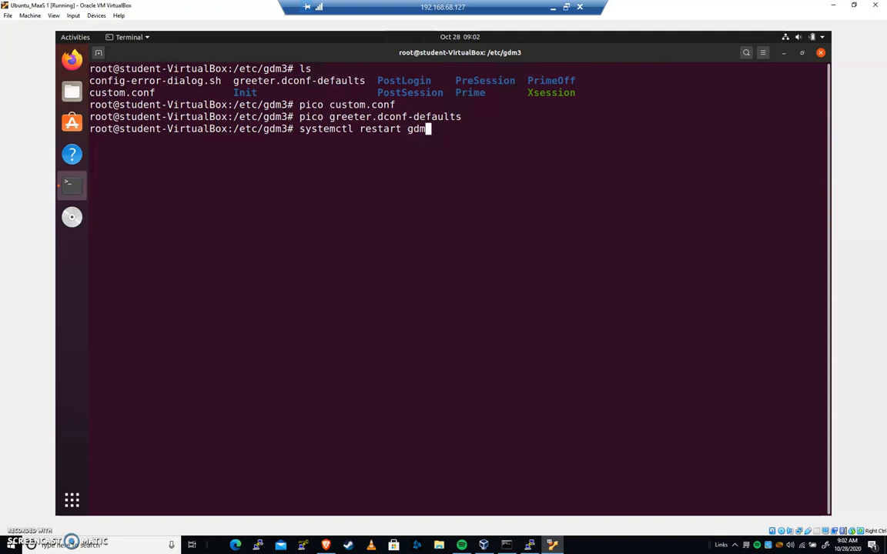
pyautogui.press('Return')
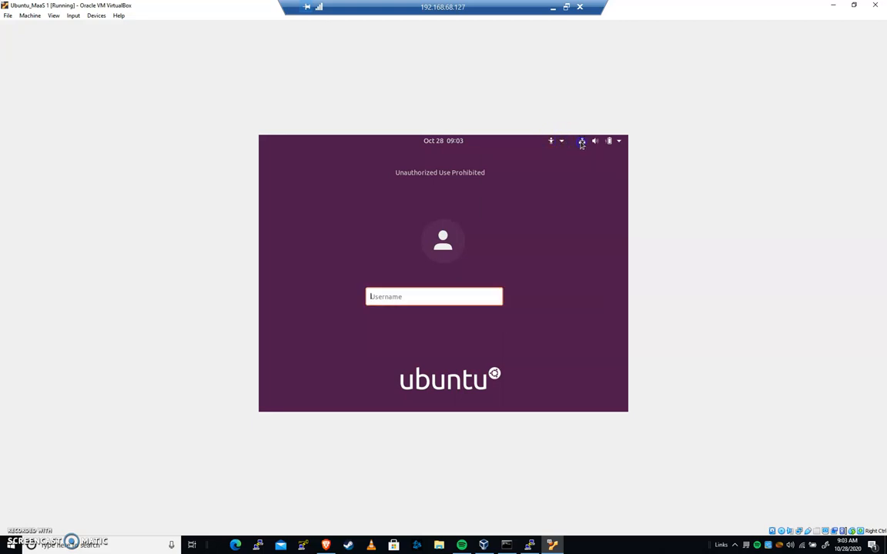
# Step: Check the greeter shows the 'Unauthorized Use Prohibited' banner and only a username field
pyautogui.click(618, 141)
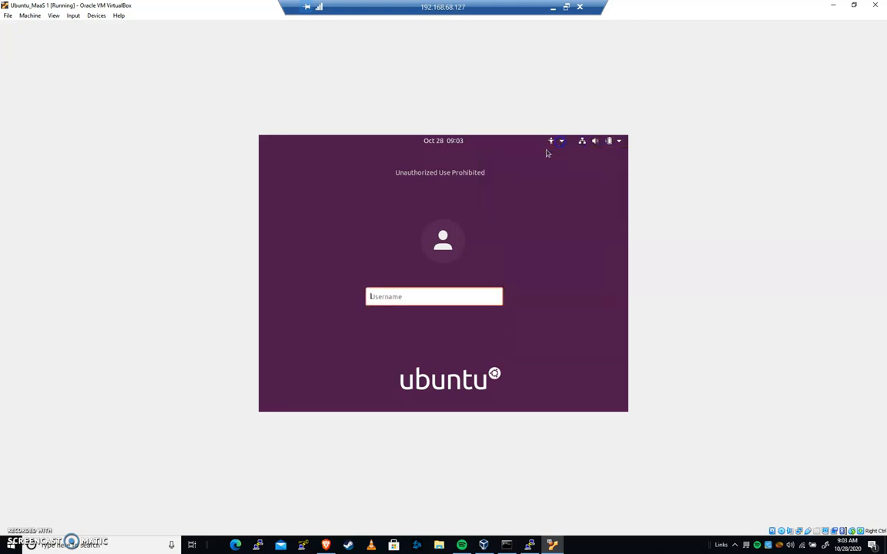
pyautogui.moveTo(475, 173)
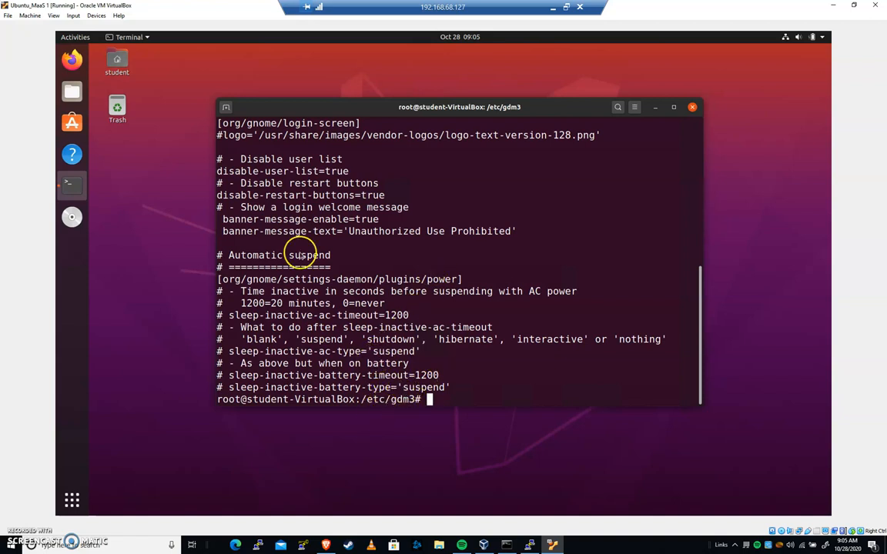
pyautogui.moveTo(383, 215)
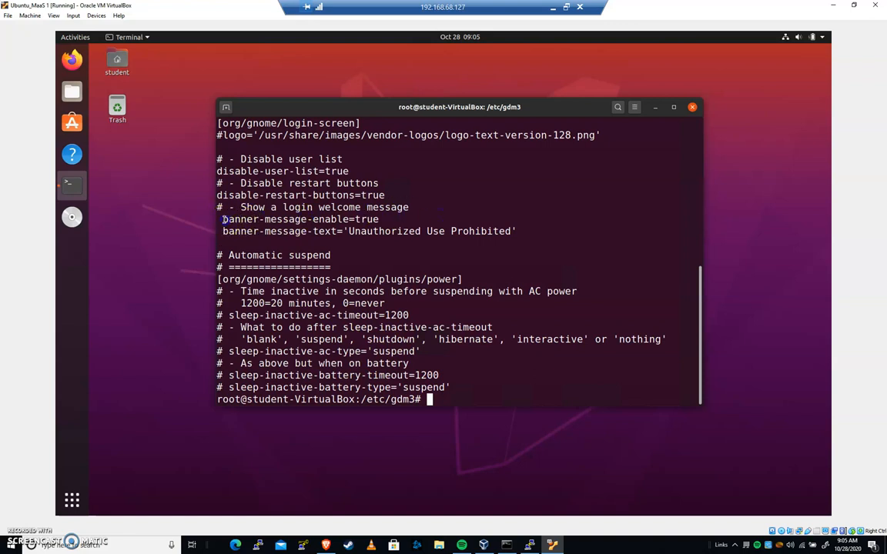
# Step: Highlight the banner-message-enable and 'Unauthorized Use Prohibited' banner-message-text lines in greeter.dconf-defaults
pyautogui.moveTo(223, 219); pyautogui.dragTo(517, 231)
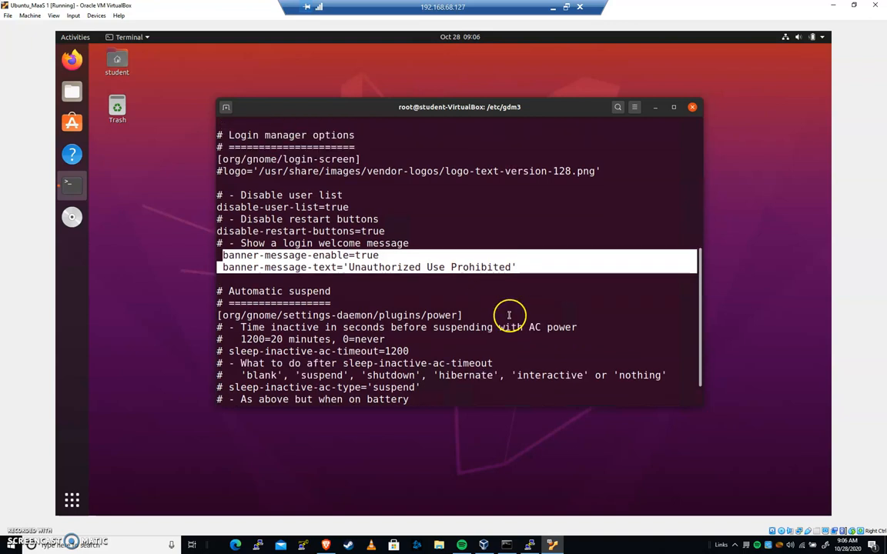
pyautogui.moveTo(511, 301)
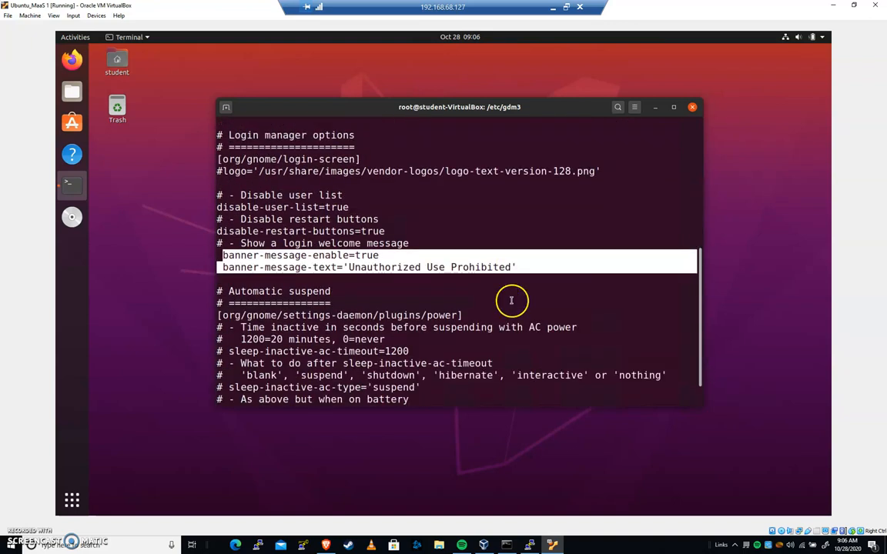